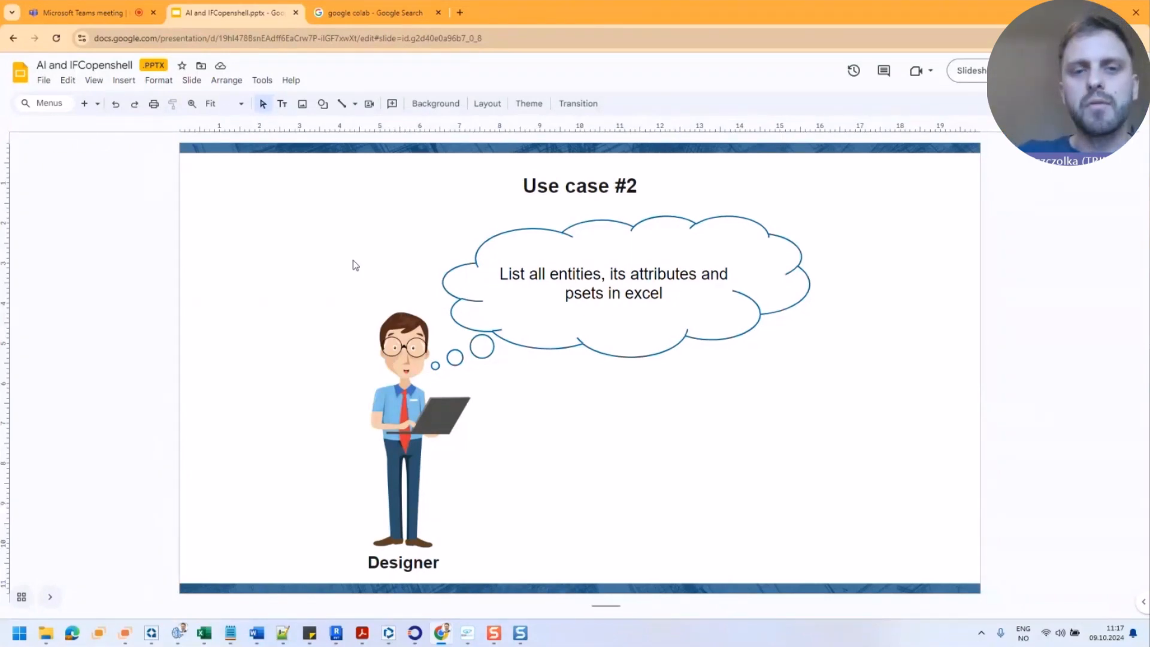
mouse_move(404, 304)
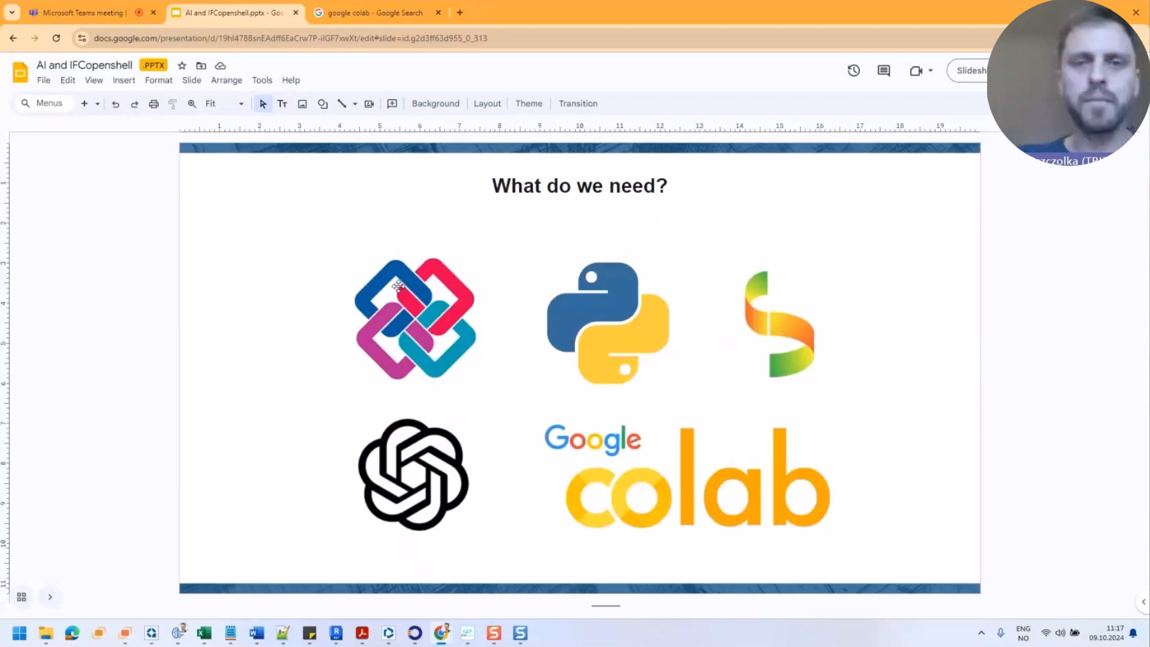
mouse_move(551, 296)
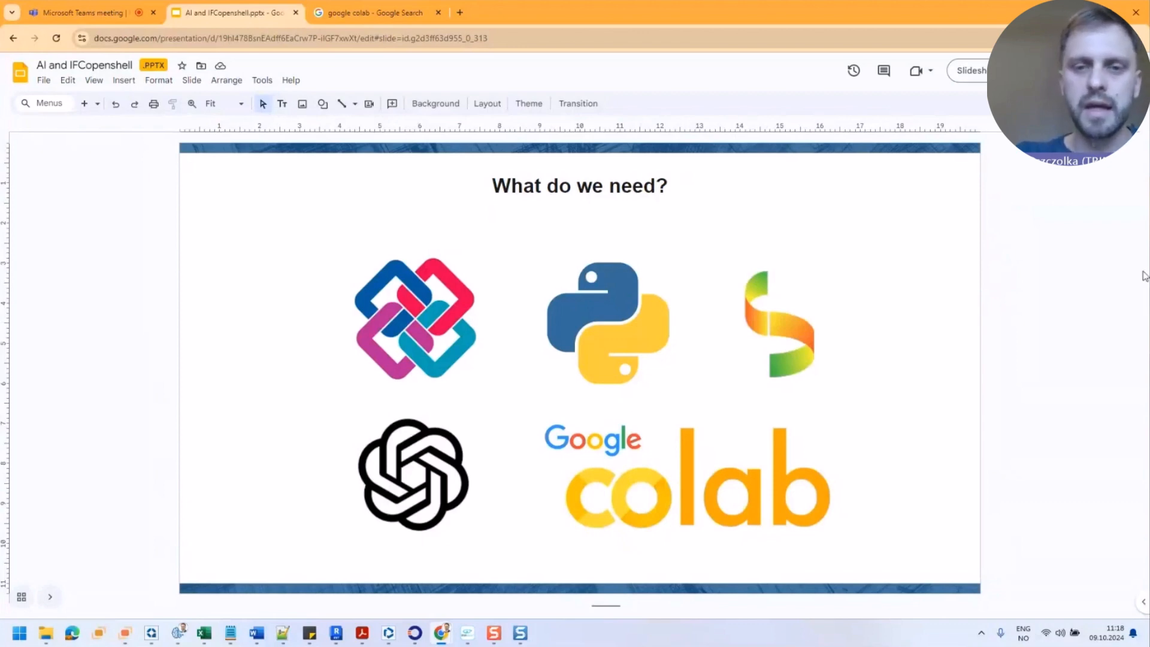
Present the deck full screen and advance to the Workflow #1 slide
left_click(972, 71)
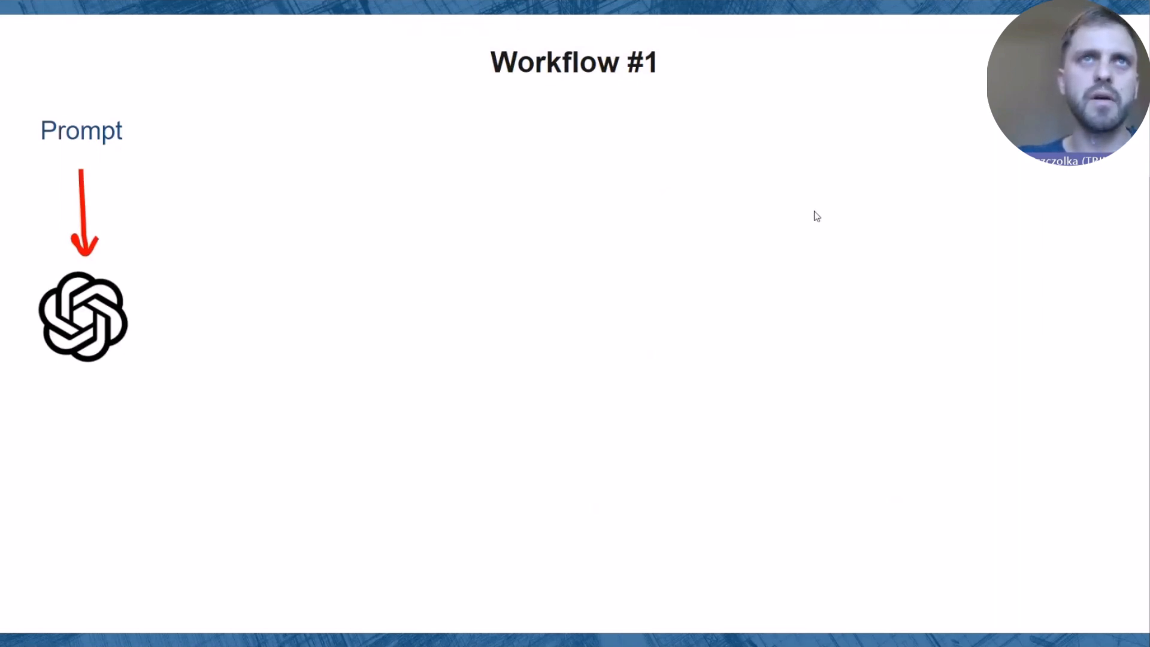
key("Right")
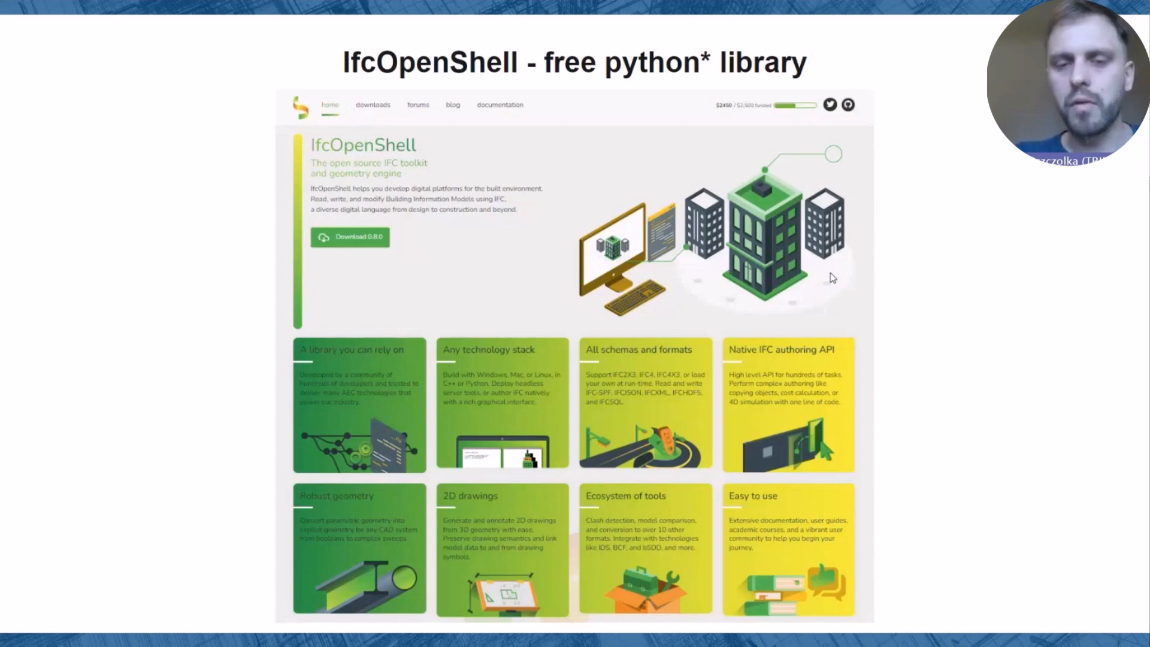
mouse_move(839, 294)
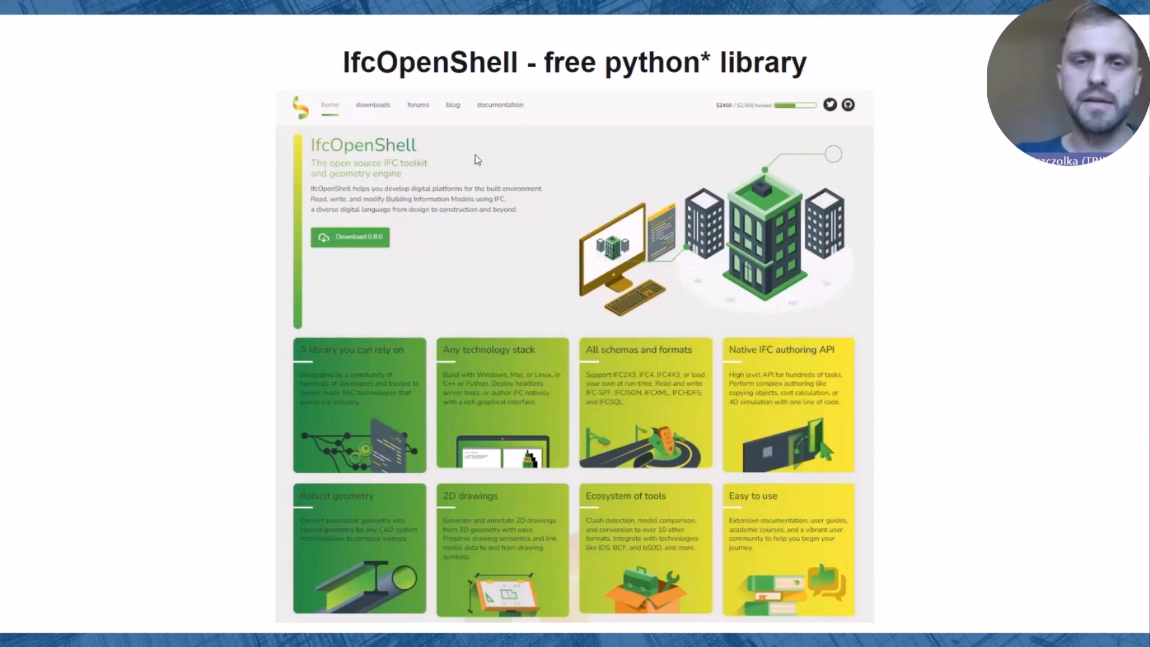
mouse_move(536, 181)
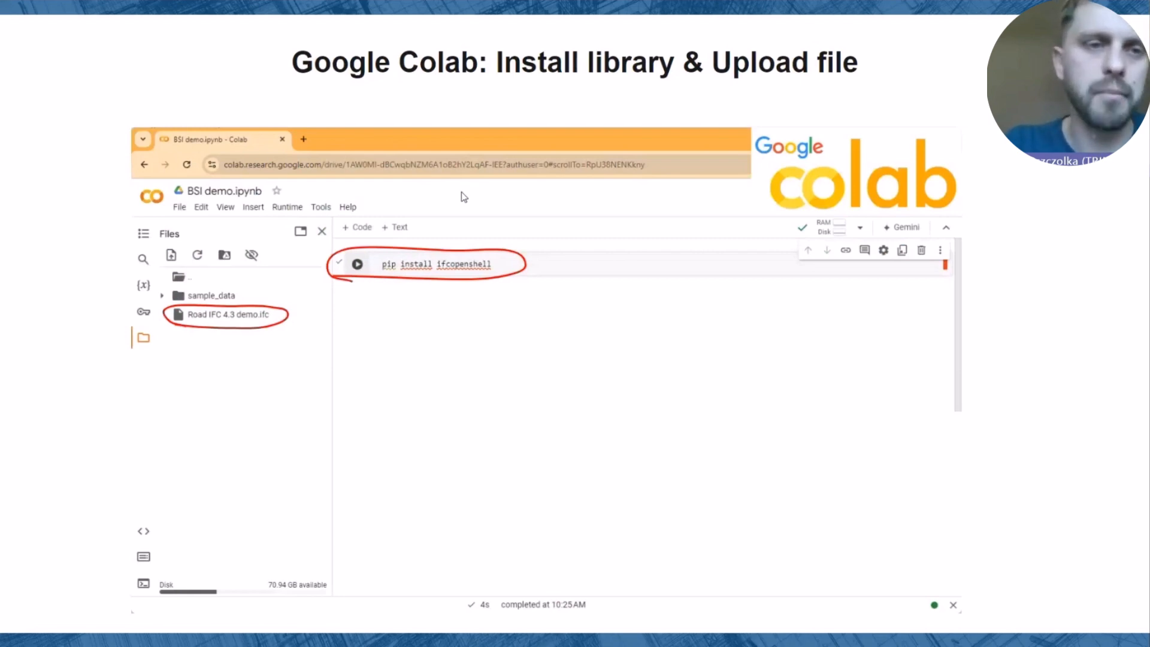
mouse_move(828, 175)
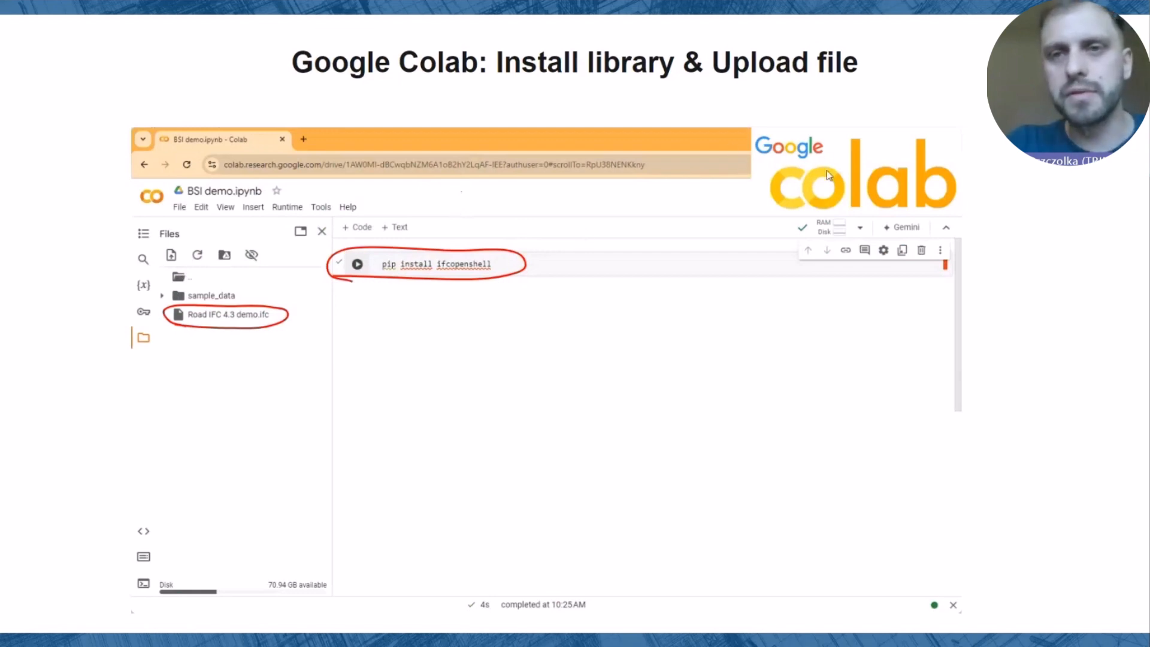
mouse_move(505, 220)
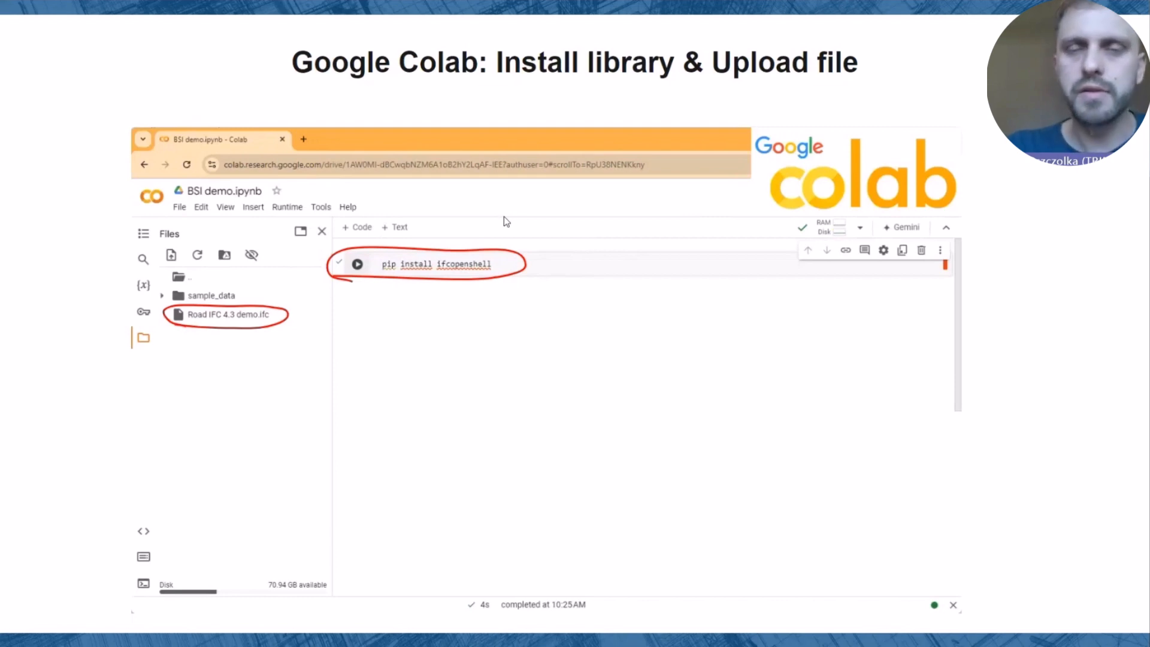
mouse_move(435, 280)
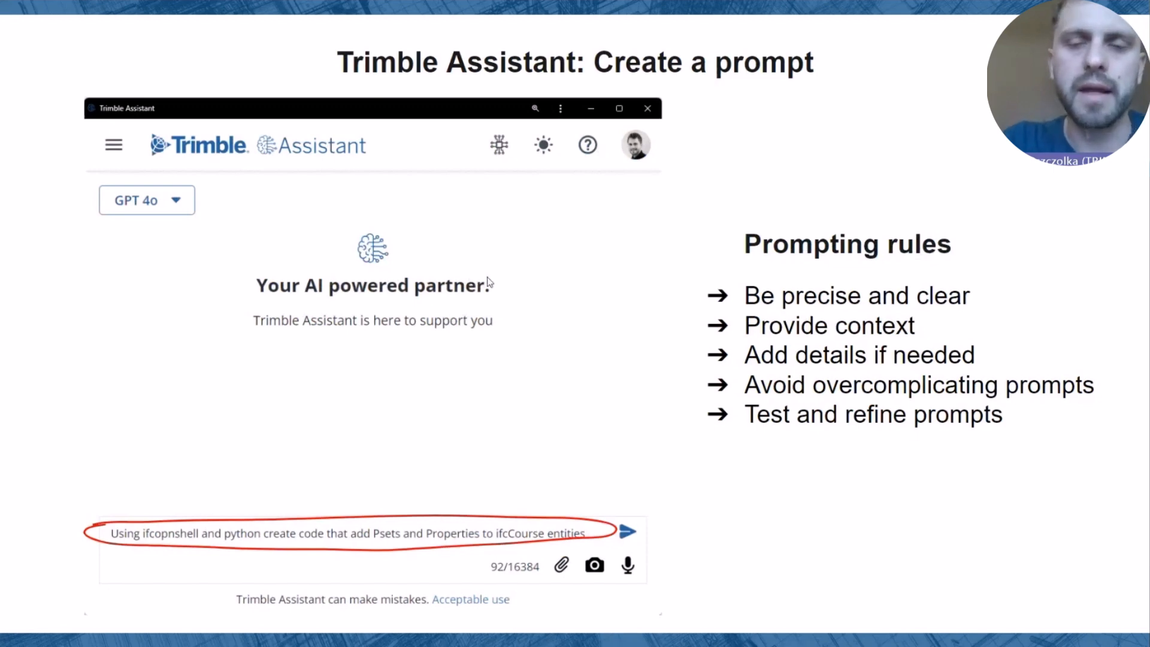
mouse_move(502, 284)
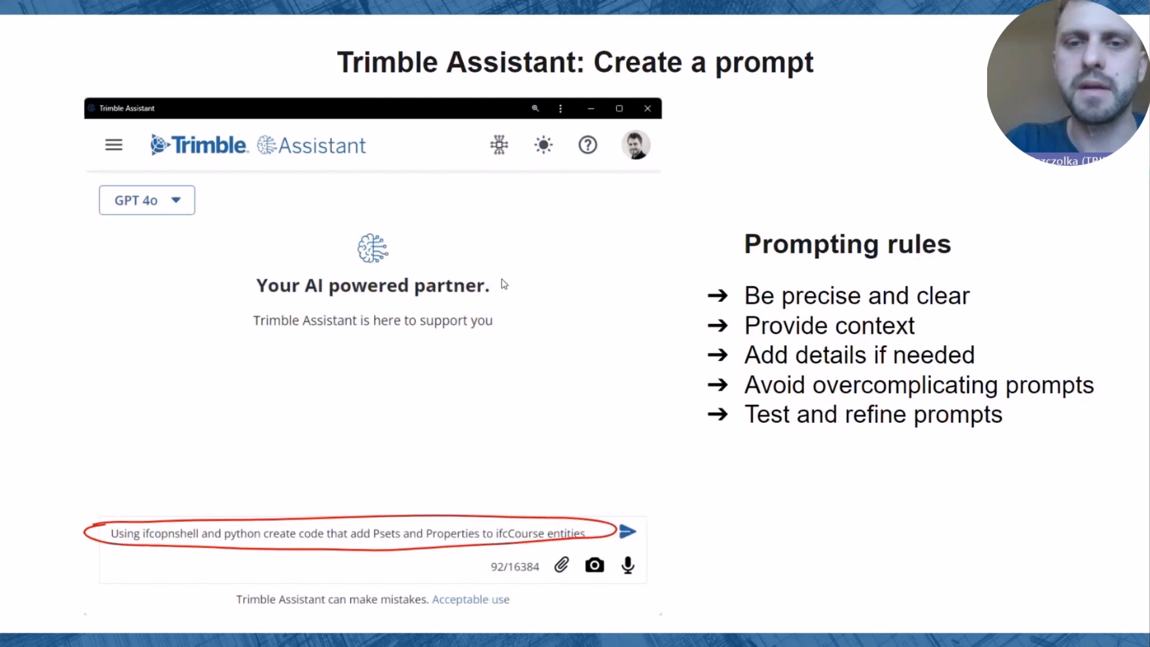
Advance the slideshow to the 'Trimble Assistant: Create a prompt' slide
left_click(627, 531)
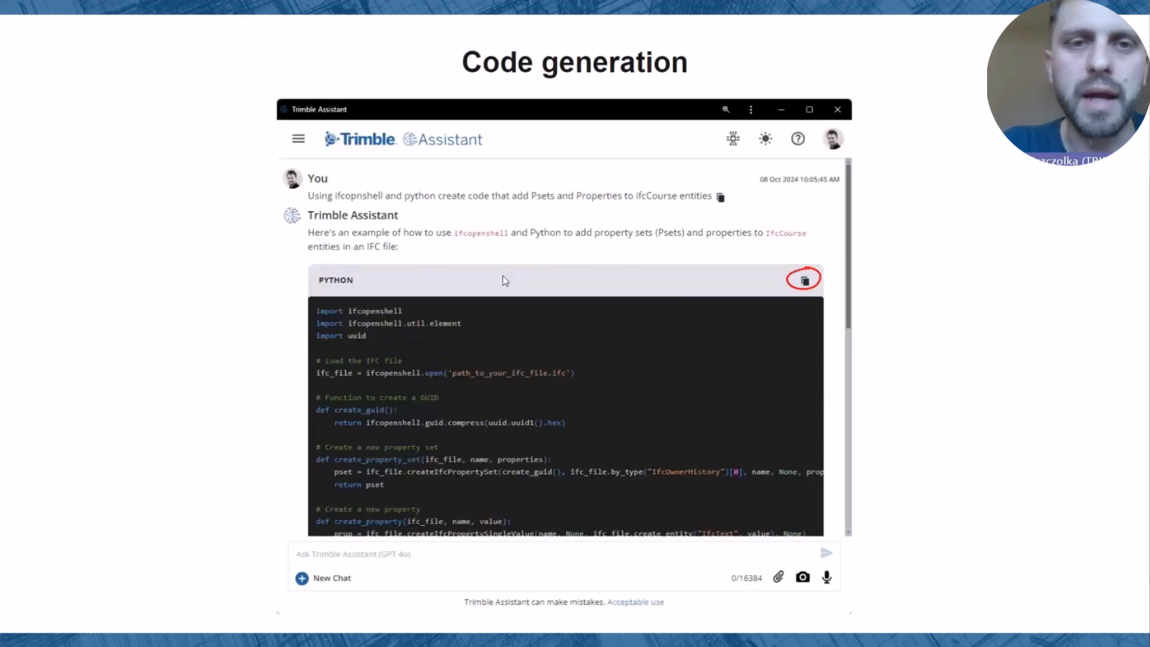
mouse_move(775, 280)
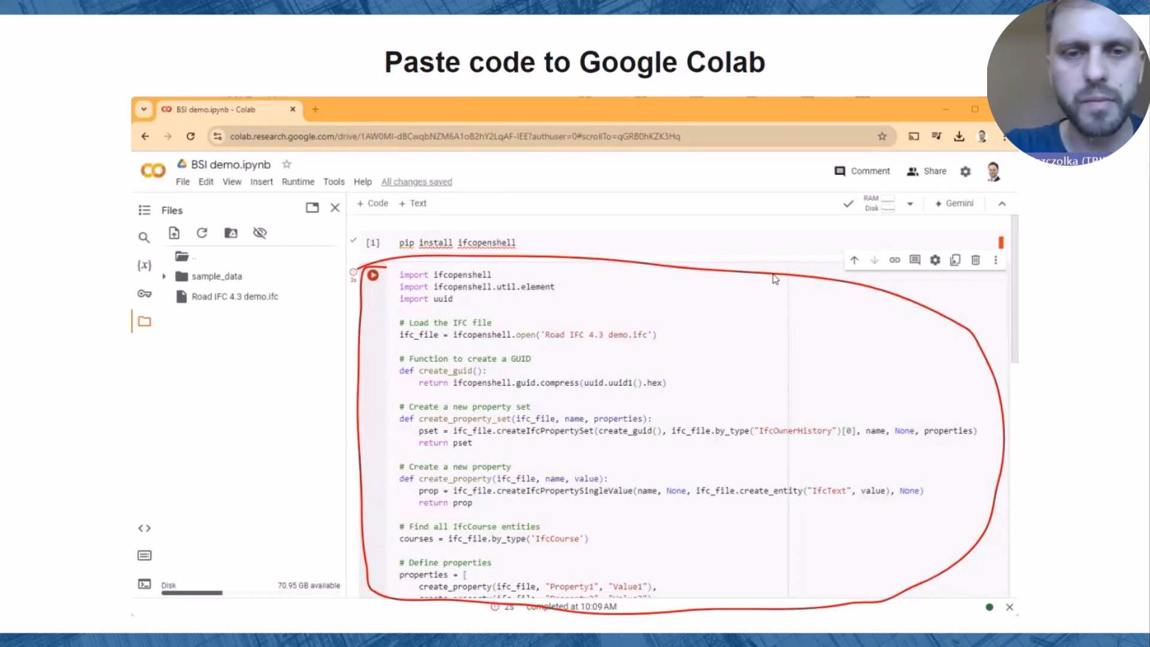
mouse_move(508, 343)
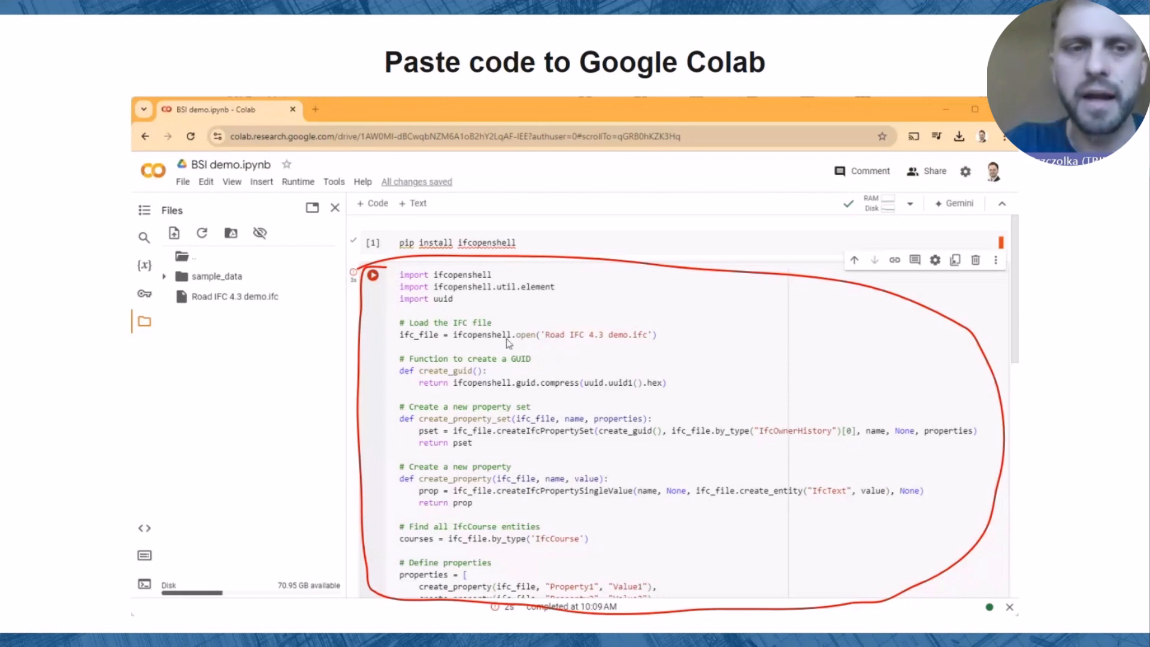
mouse_move(597, 331)
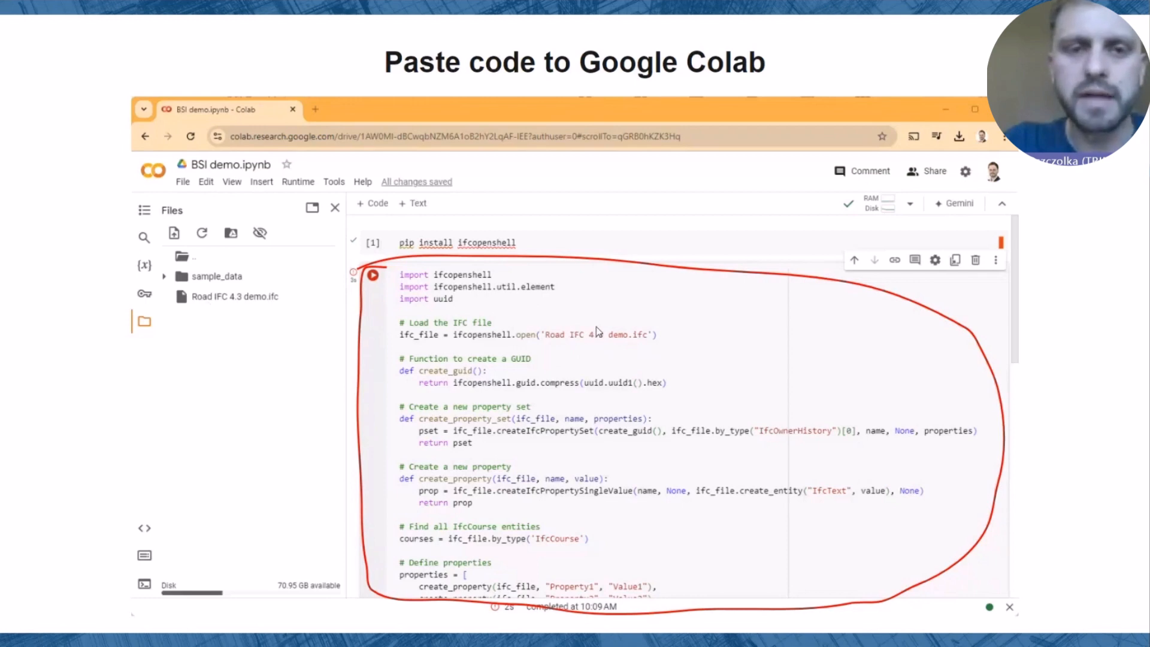
left_click(372, 275)
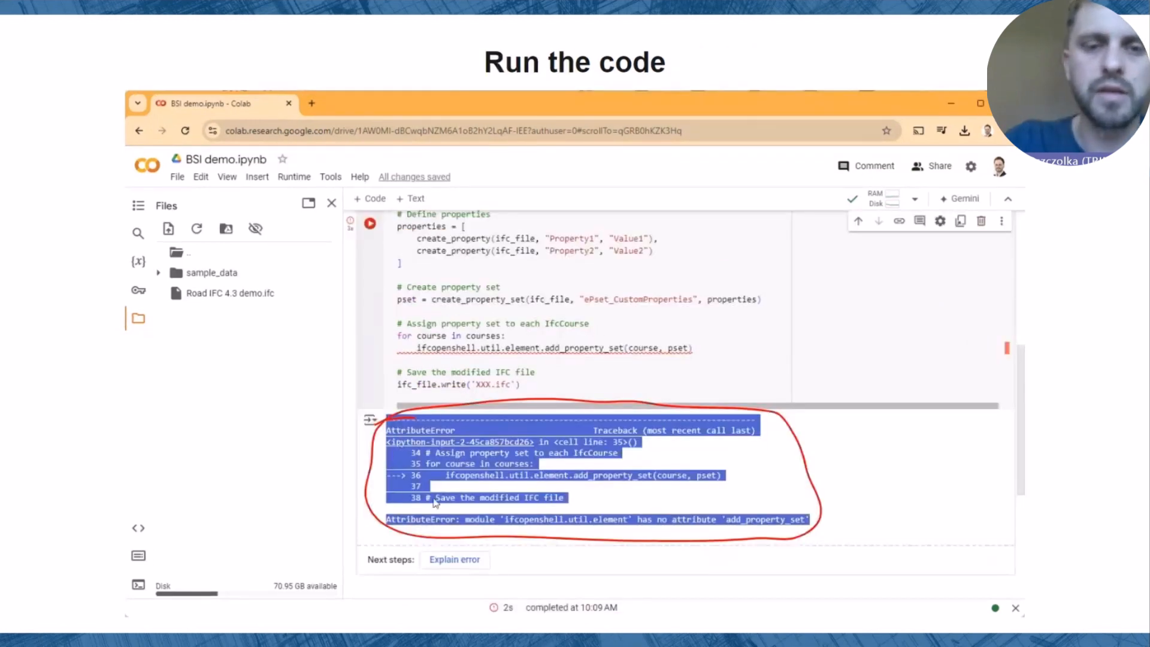
mouse_move(547, 424)
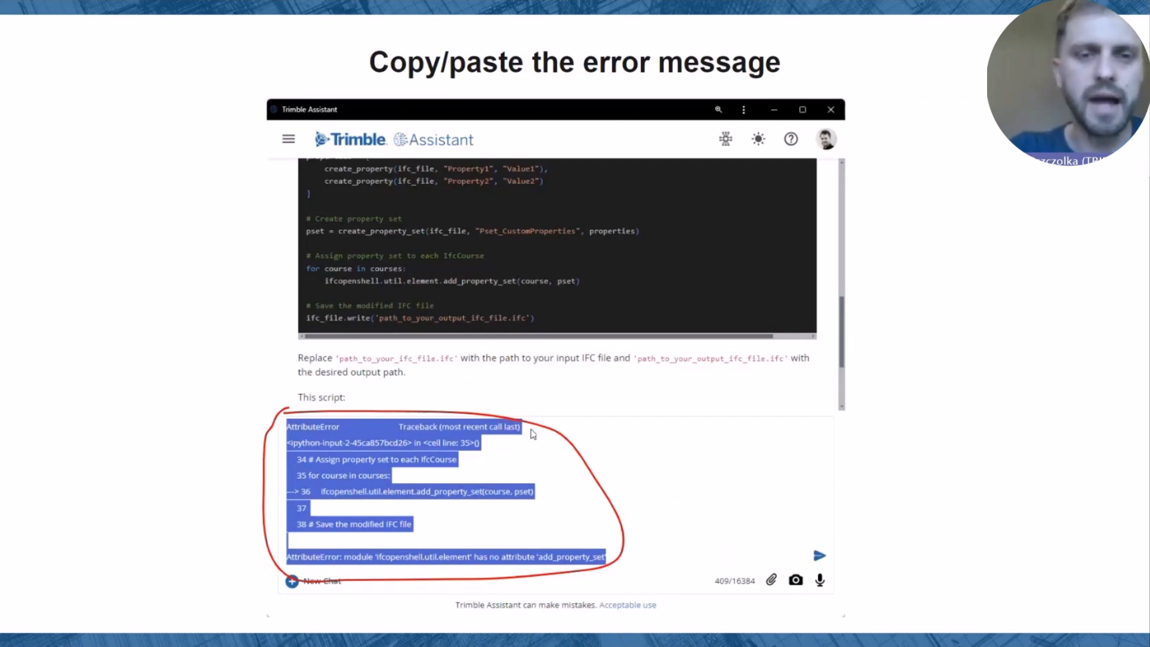
Advance the slideshow to the 'Copy/paste the error message' slide
left_click(820, 555)
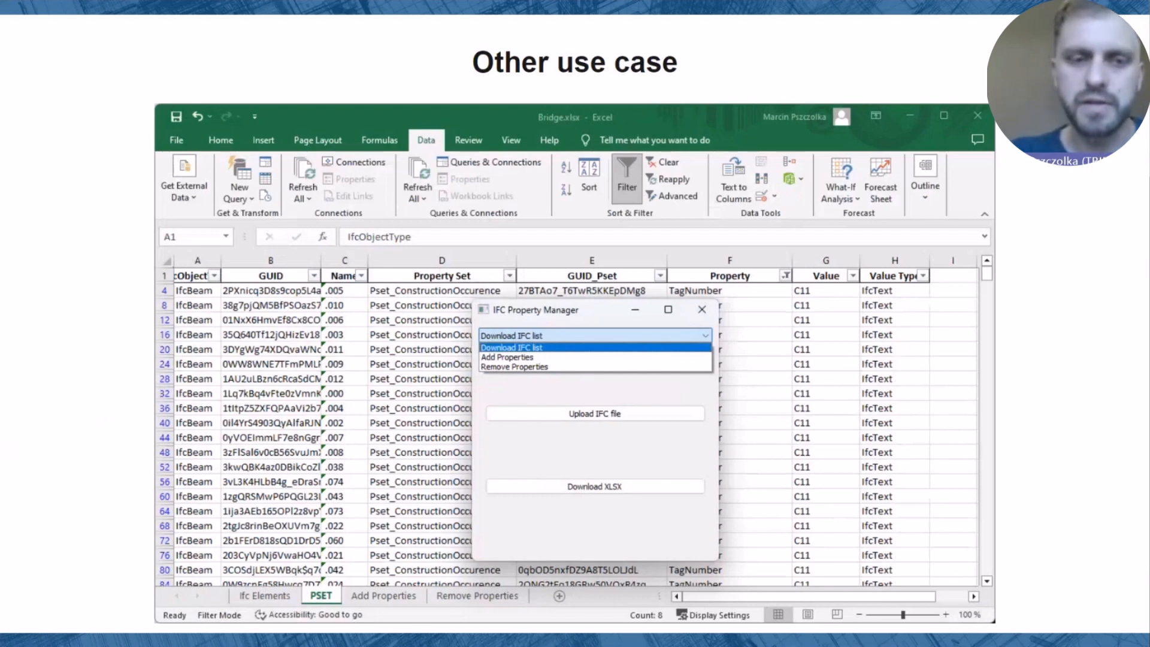
mouse_move(791, 435)
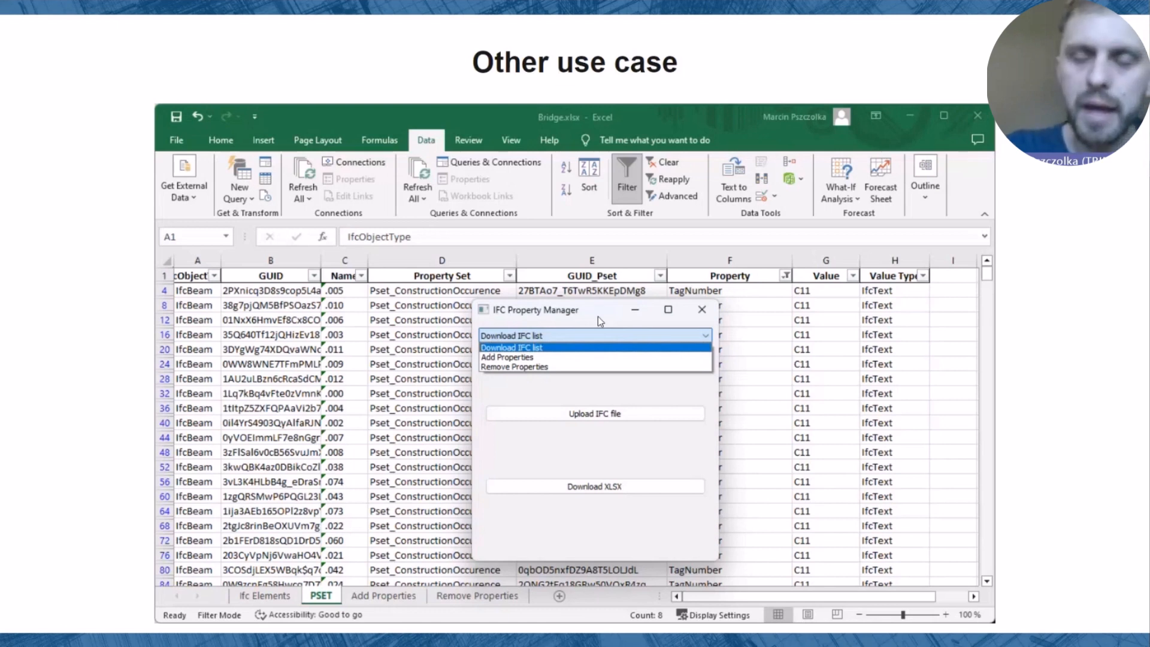
mouse_move(599, 321)
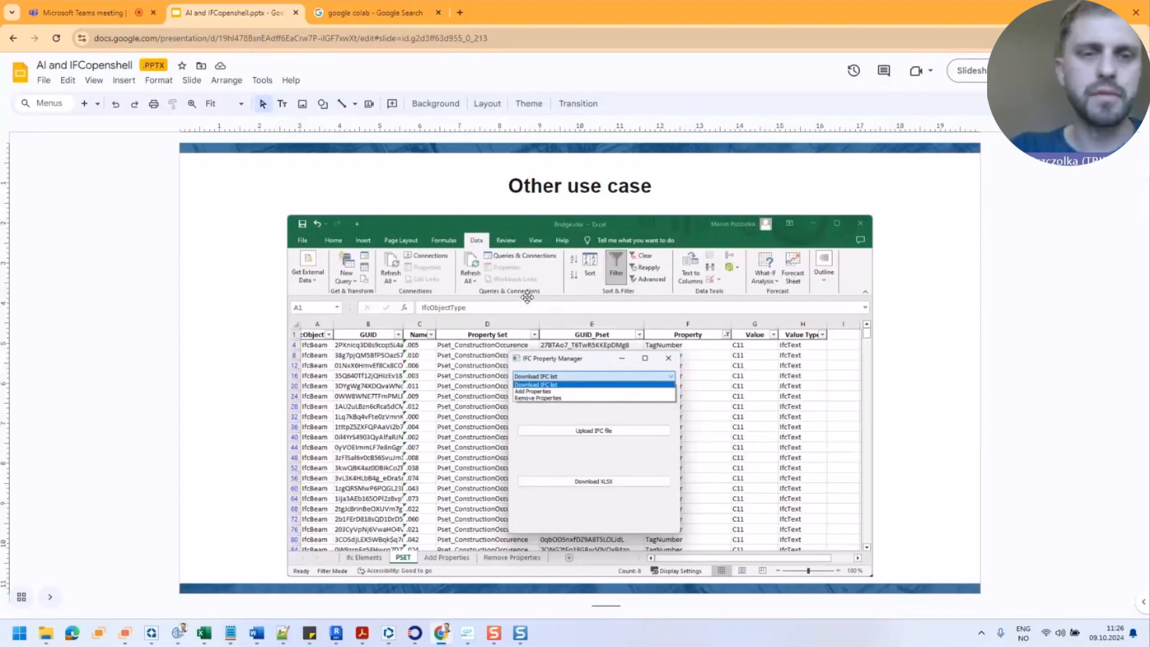
Open Google Colab from the search results to start a new notebook
left_click(377, 12)
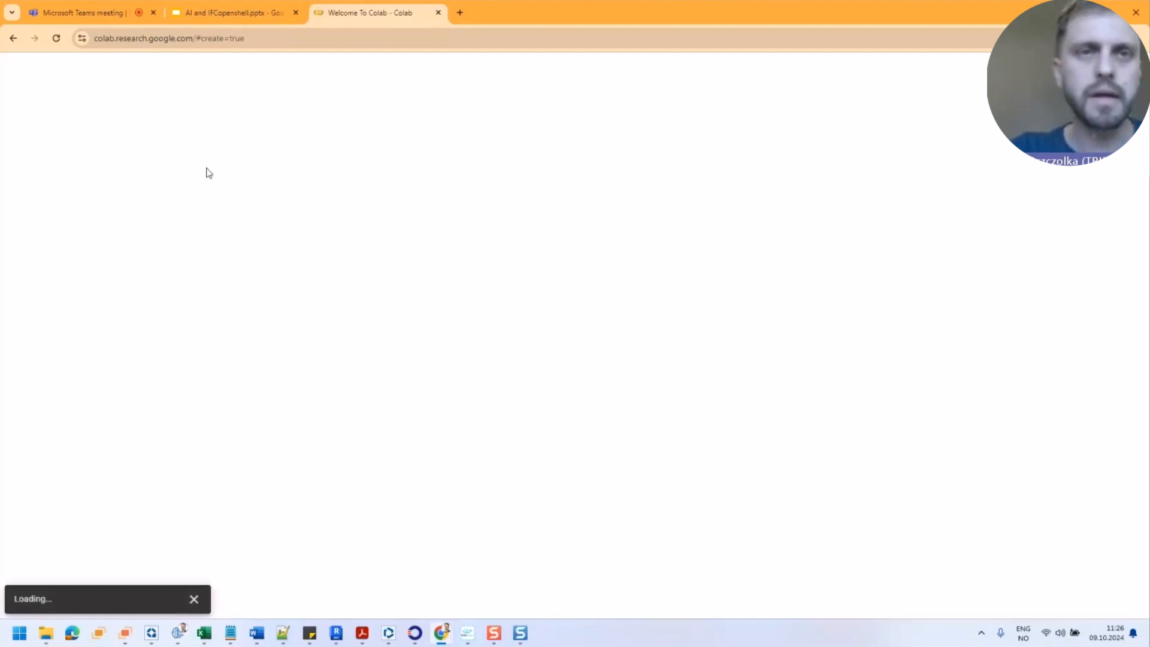
mouse_move(355, 56)
type("pip install ifcopn")
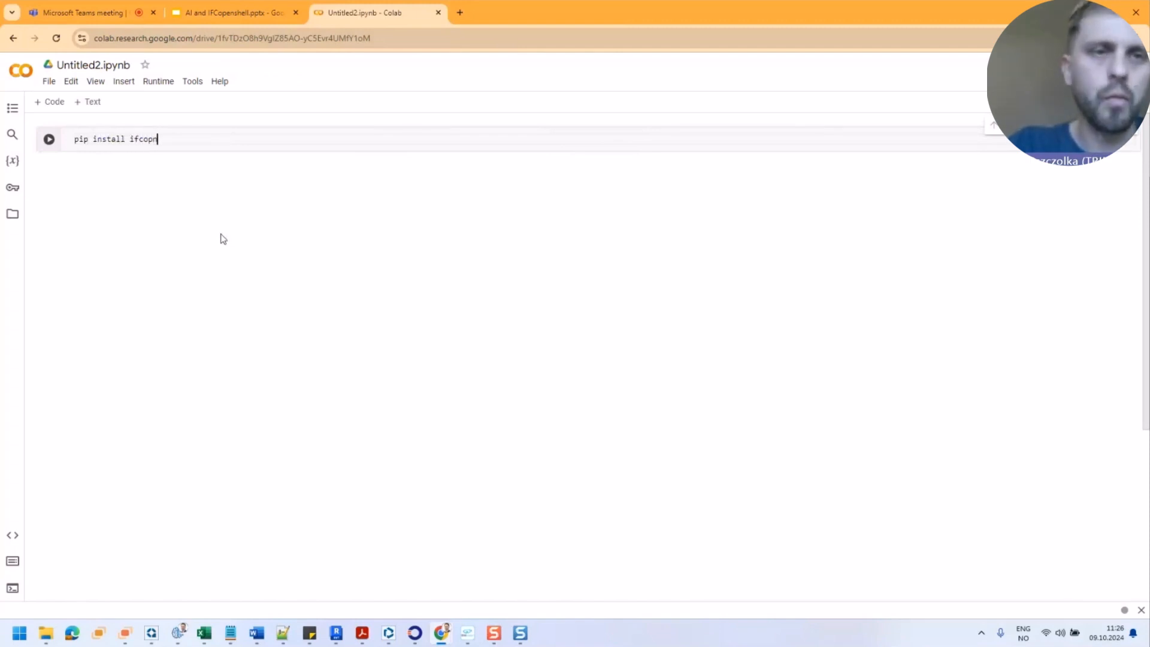
Correct the command to 'pip install ifcopenshell' and run the cell on the Python 3 backend
key("Backspace")
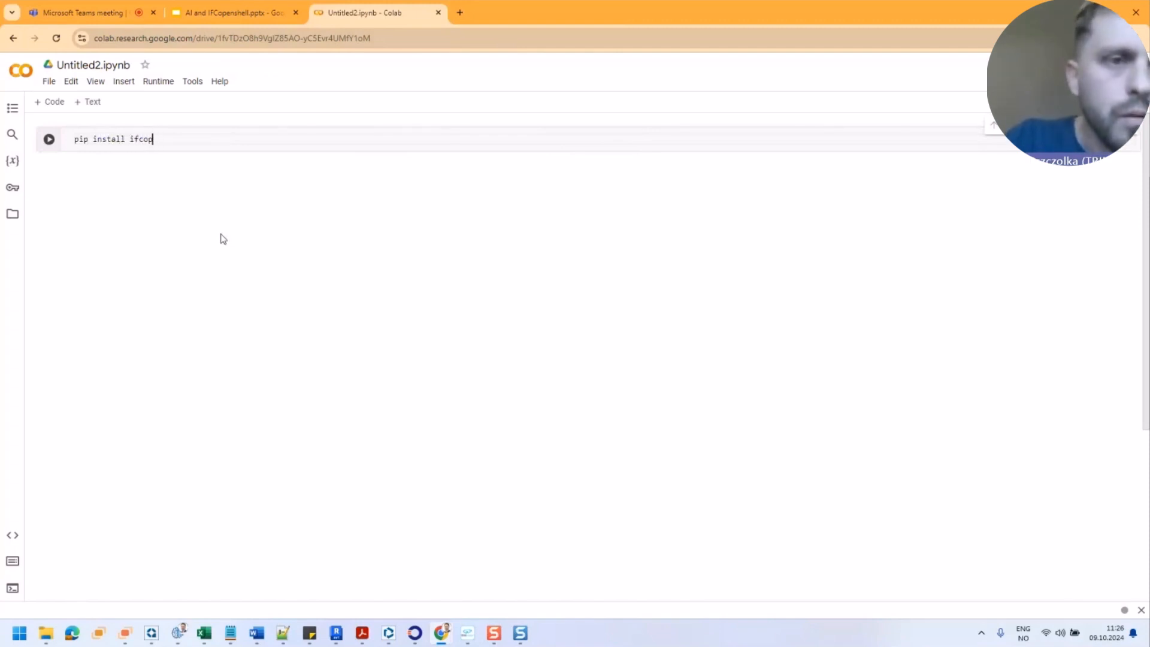
type("enshell")
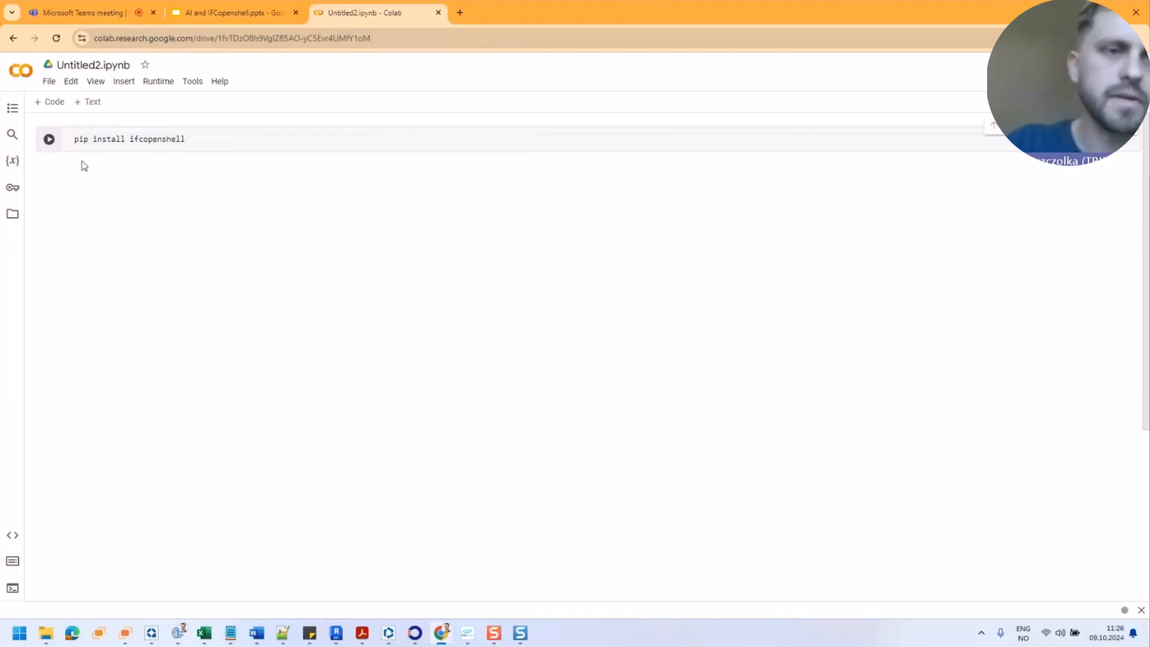
left_click(48, 139)
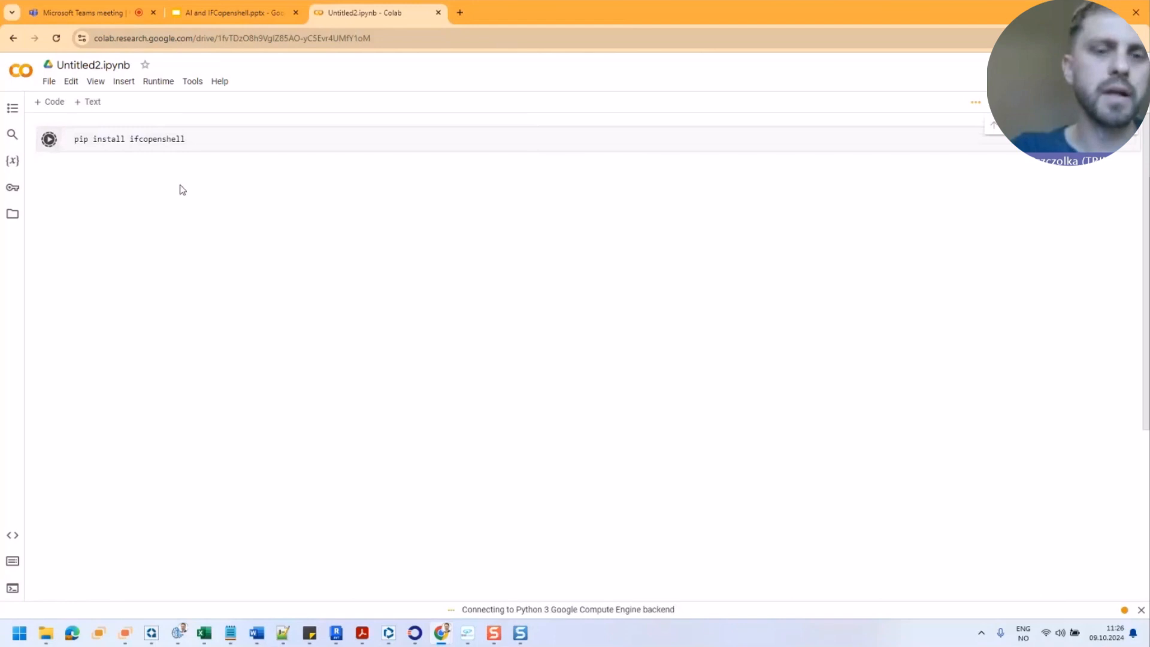
mouse_move(190, 187)
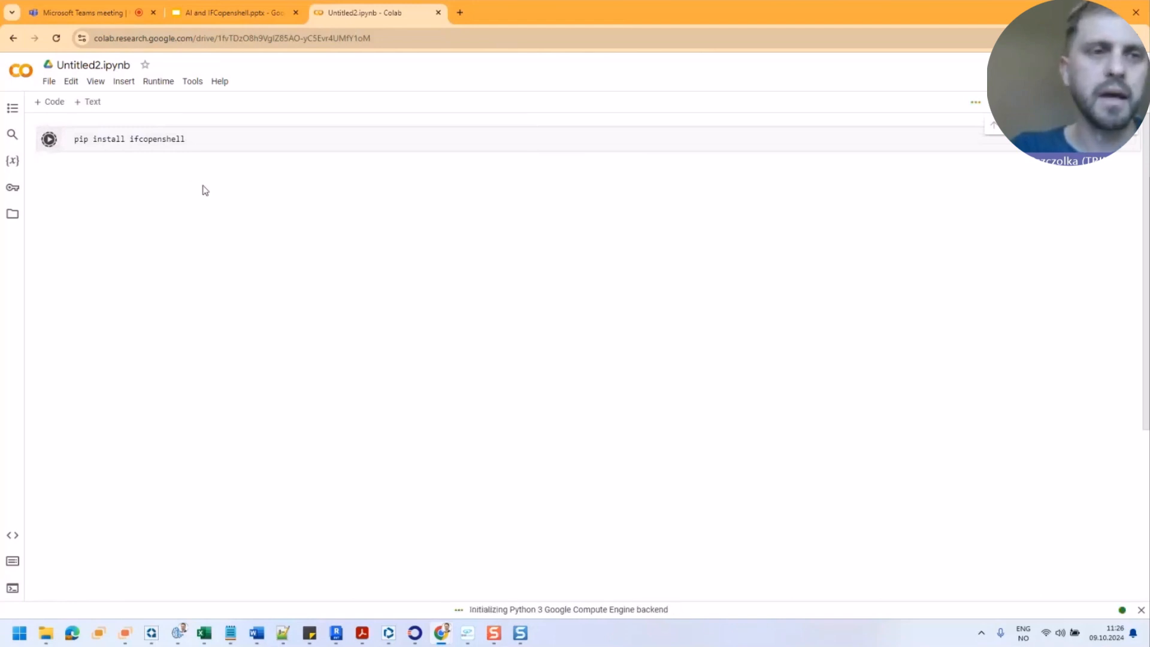
left_click(47, 139)
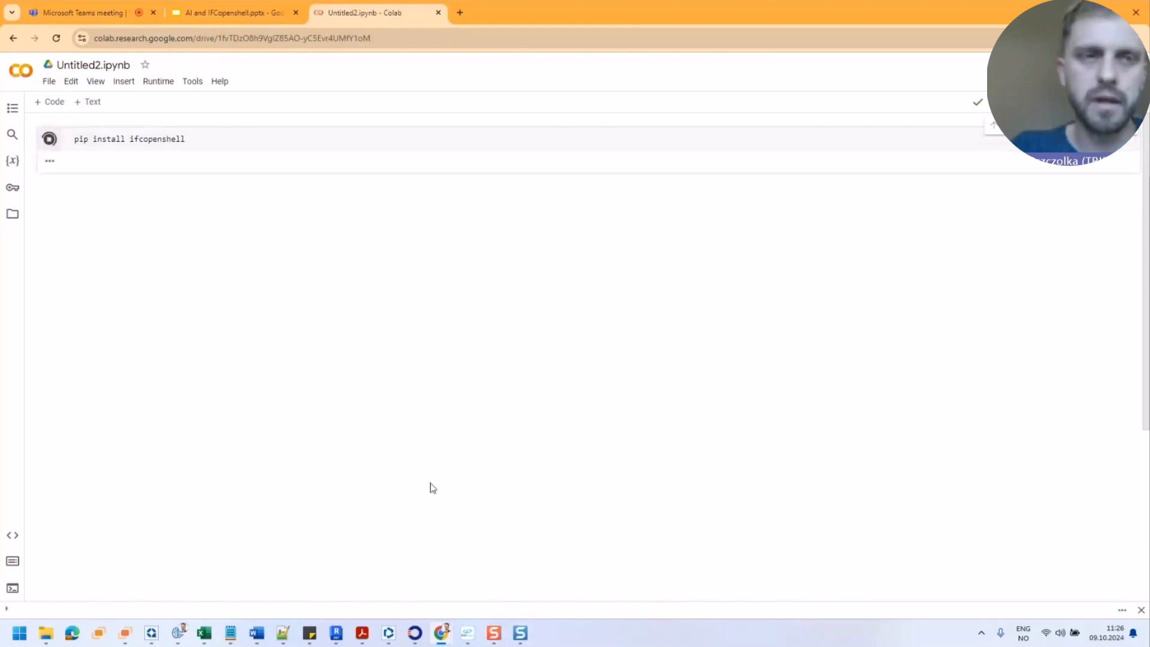
left_click(49, 139)
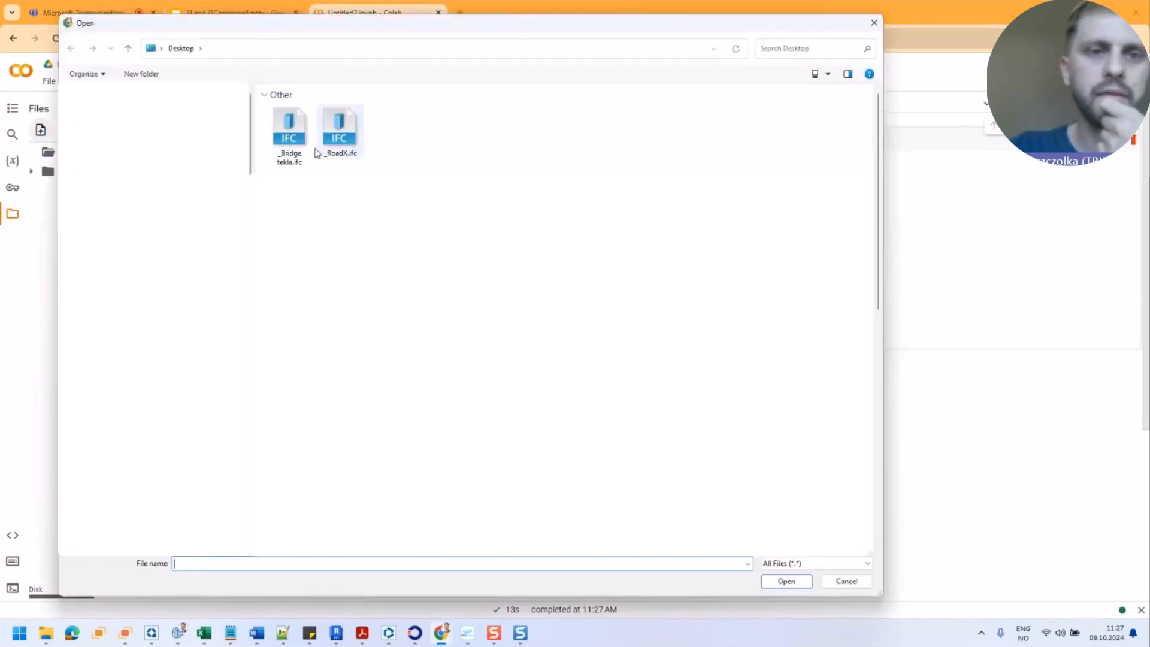
Upload the _RoadX.ifc model from the Desktop to the notebook's files
left_click(339, 130)
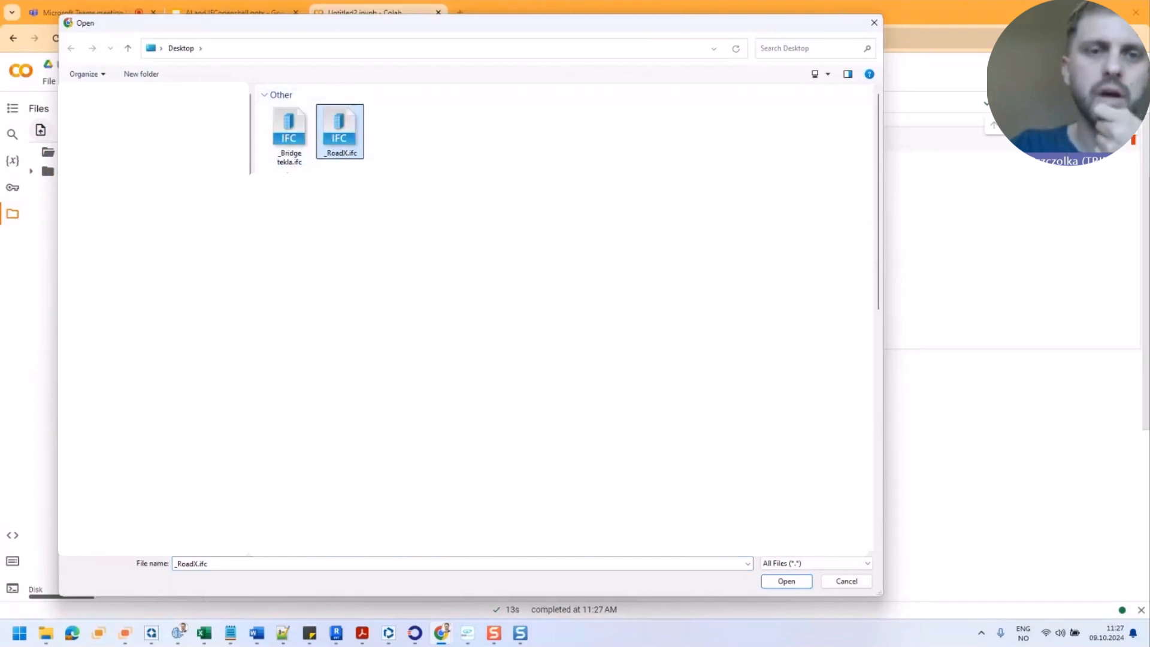
left_click(786, 581)
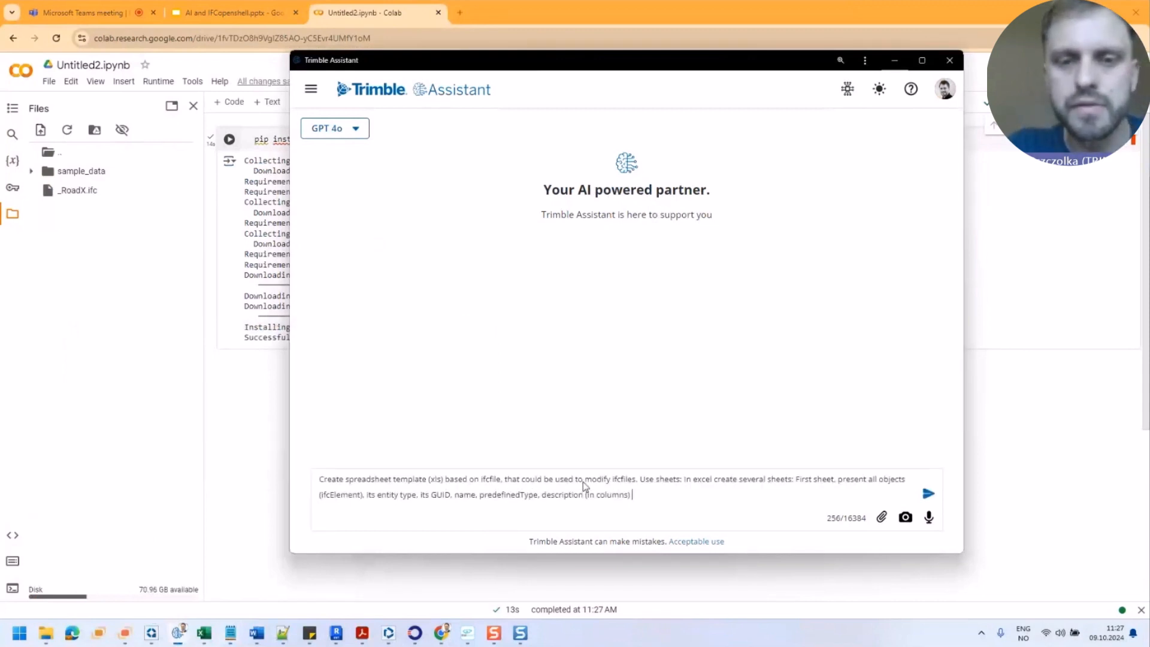
mouse_move(825, 495)
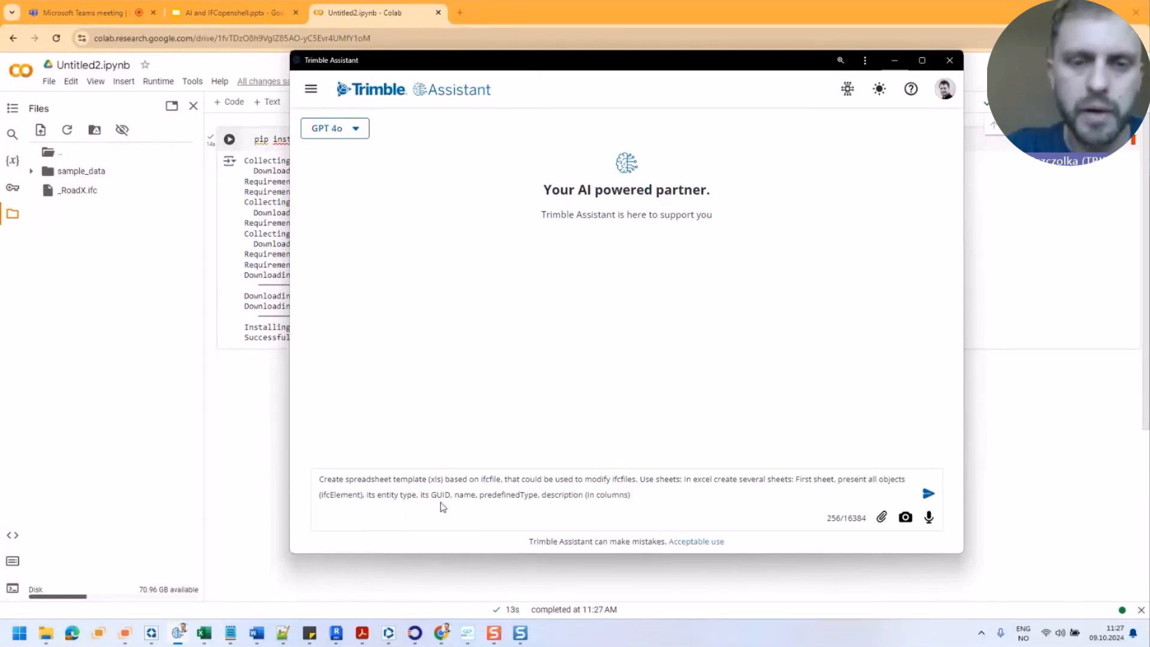
mouse_move(657, 504)
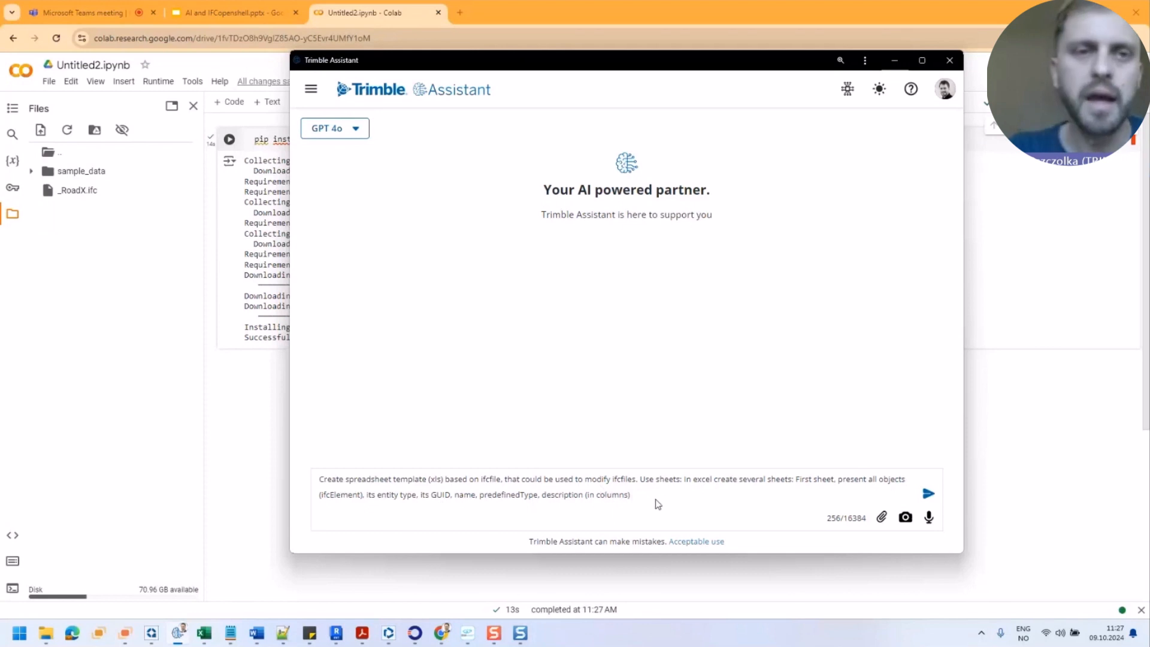
mouse_move(644, 498)
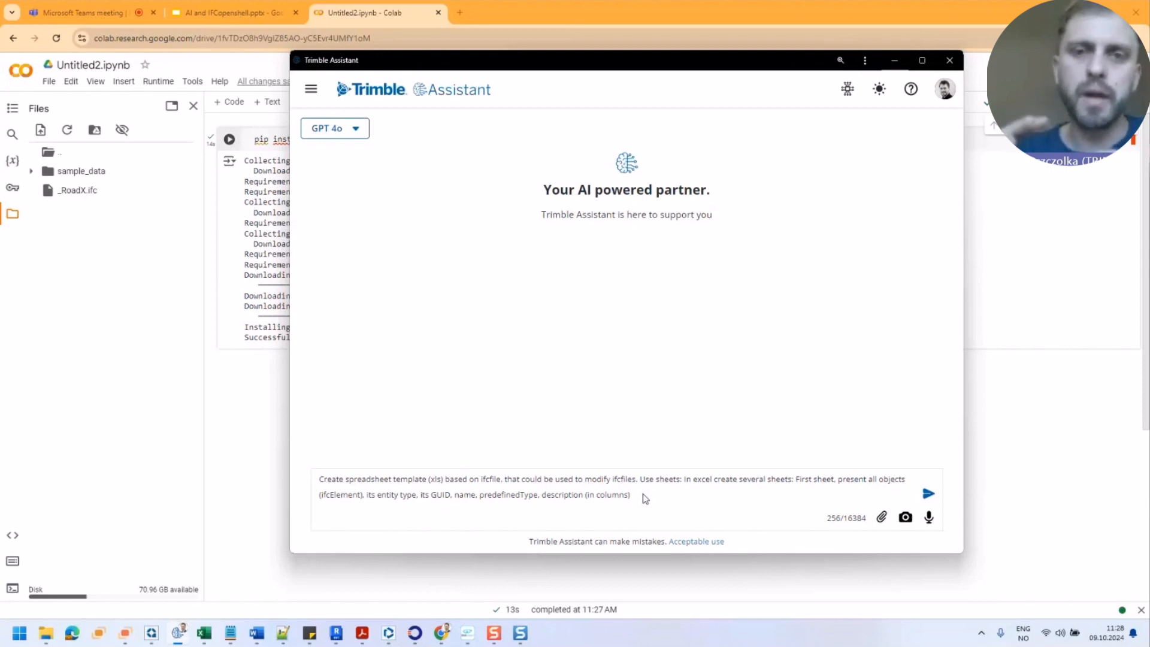
mouse_move(676, 482)
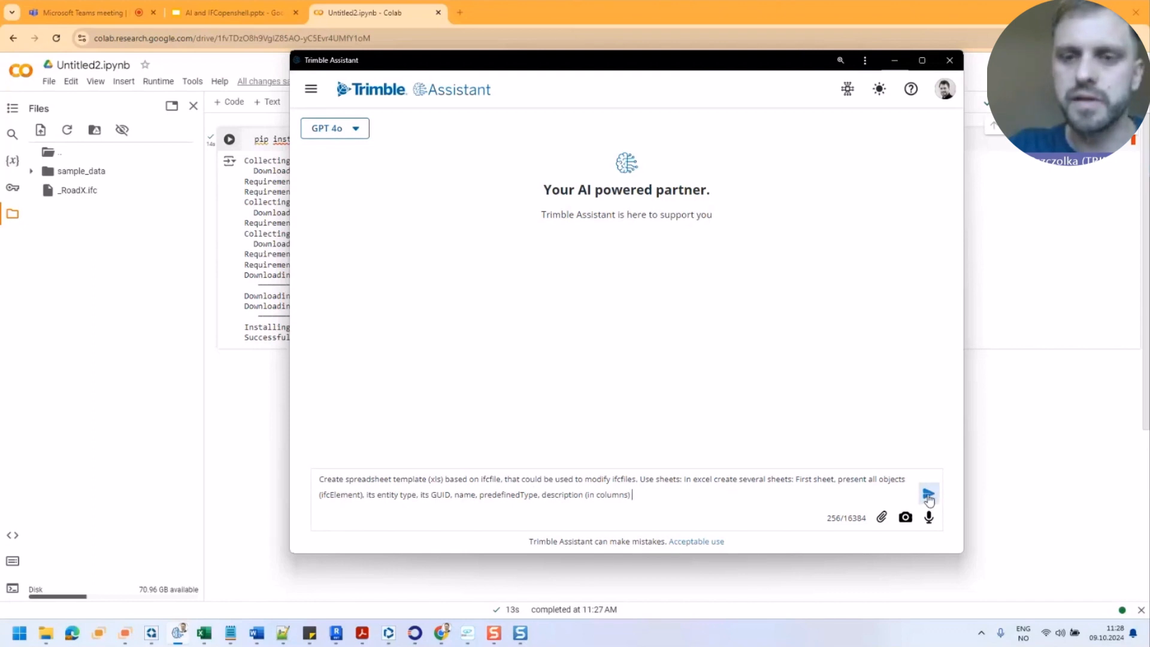
Send the spreadsheet-template prompt, review the XML workbook reply and begin a follow-up request
left_click(929, 495)
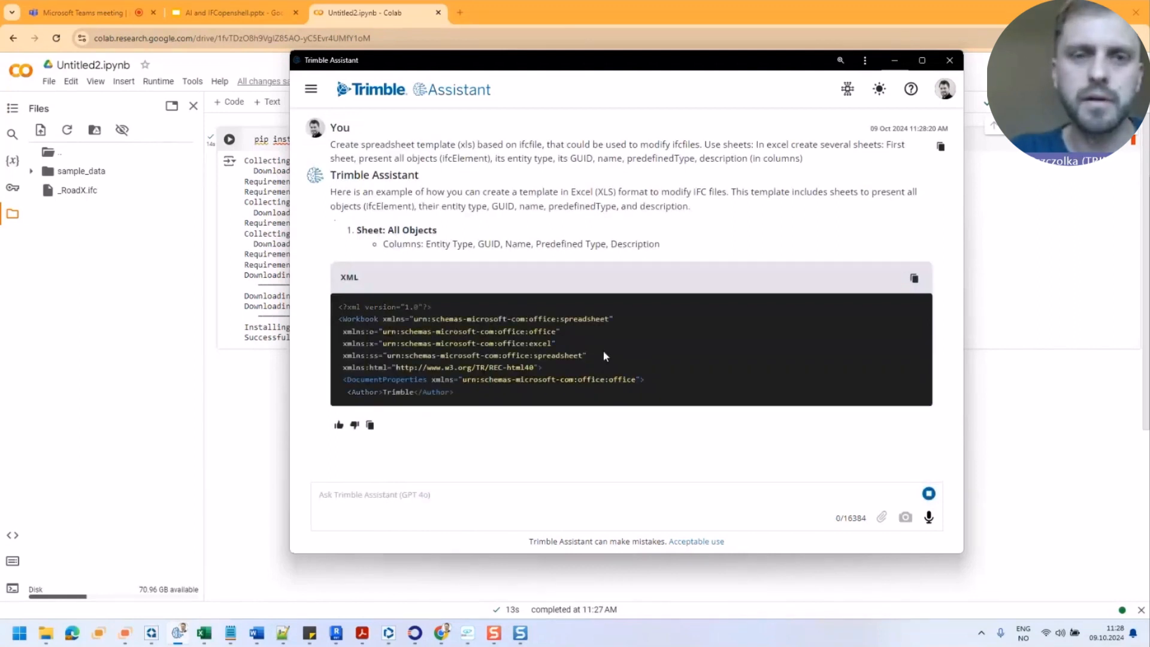
scroll("down", 3)
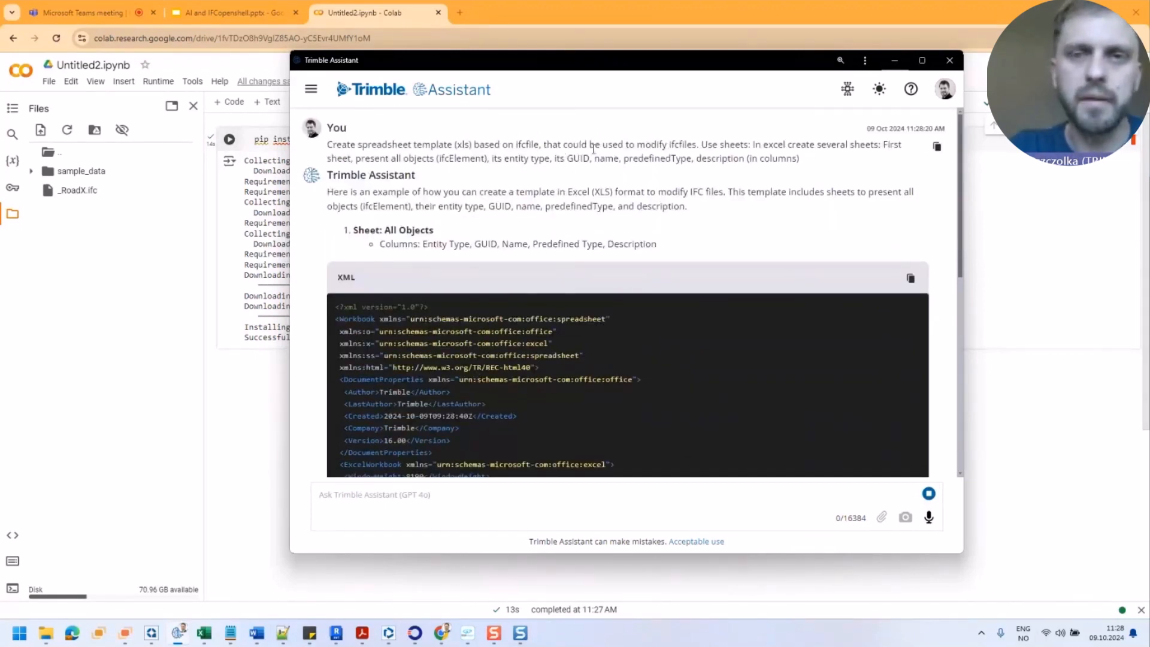
left_click(374, 495)
type("Please use ifc")
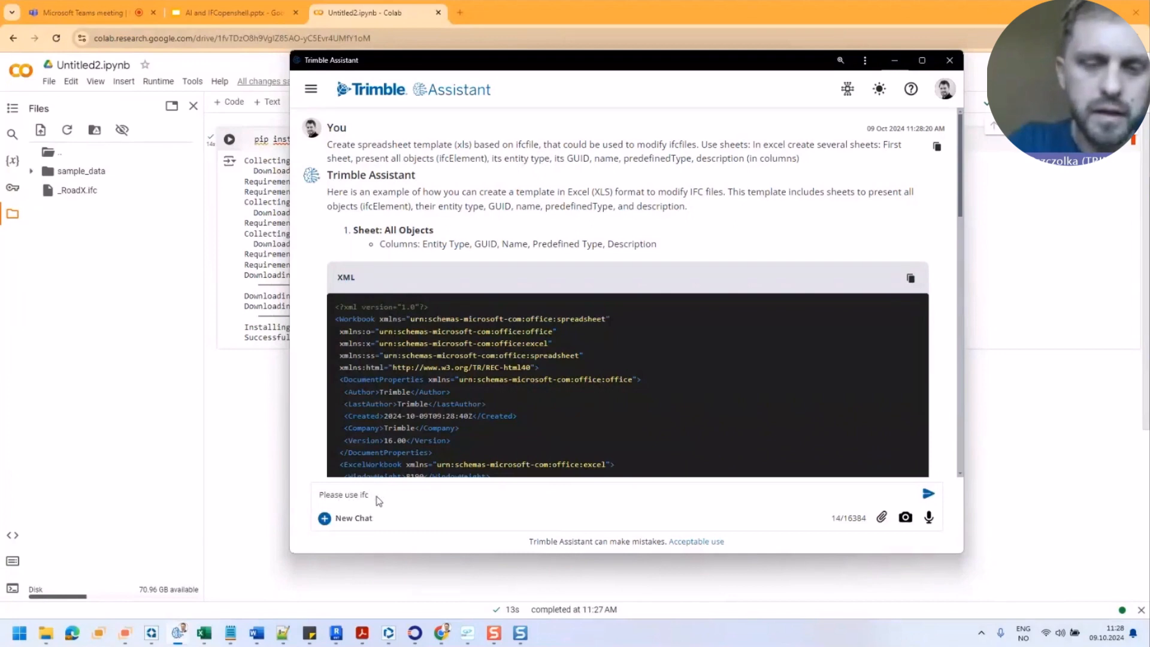
Send the 'Please use ifcopenshell' follow-up to get a Python export script
left_click(927, 494)
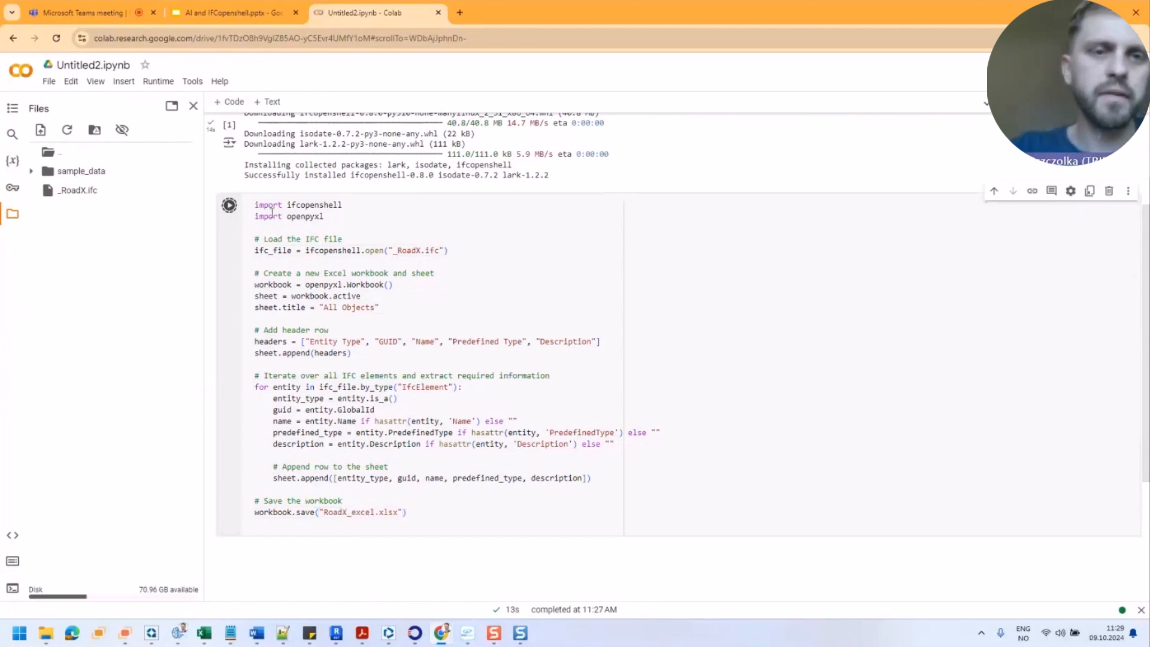
Run the export script so RoadX_excel.xlsx appears in the notebook's file list
left_click(229, 205)
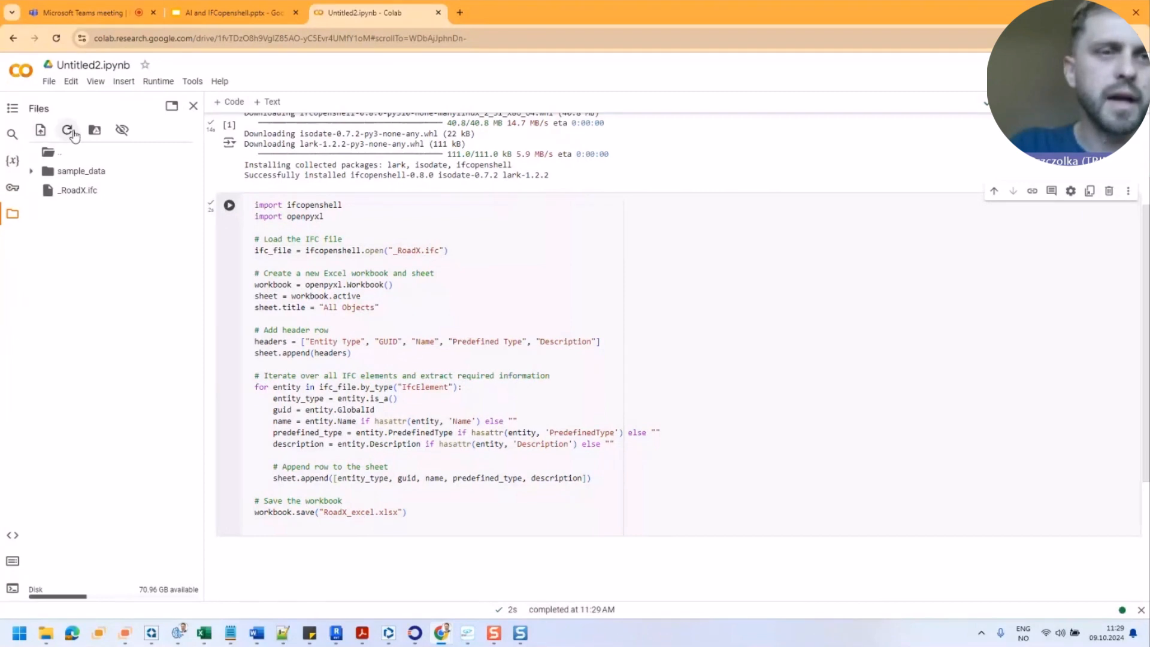
left_click(67, 130)
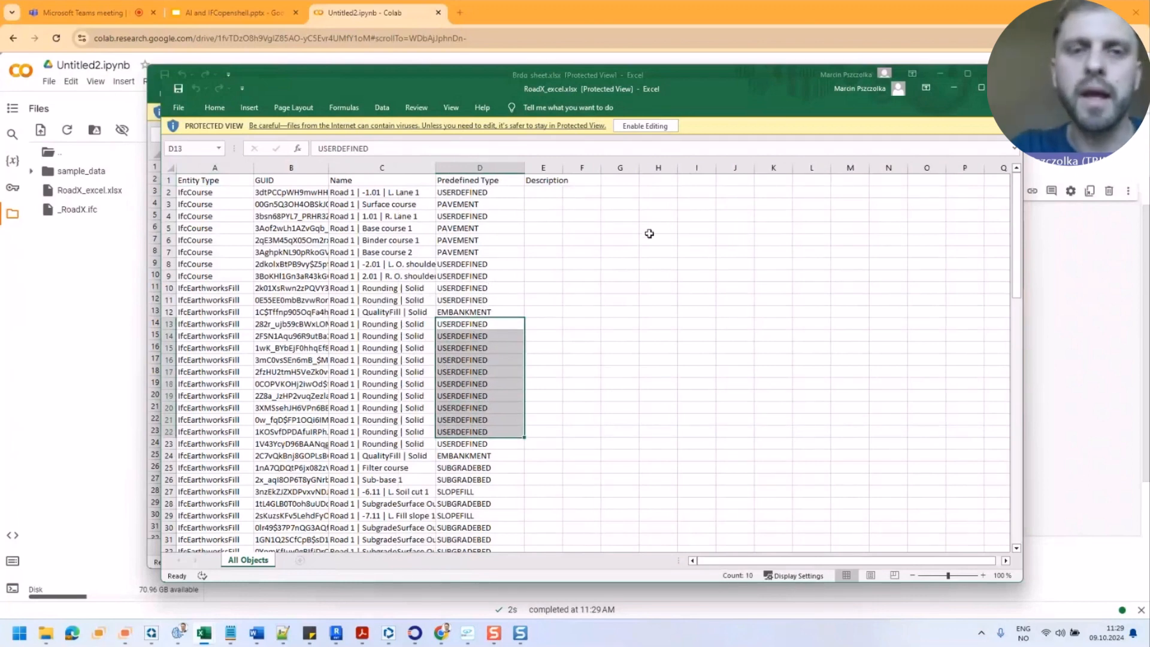
mouse_move(588, 492)
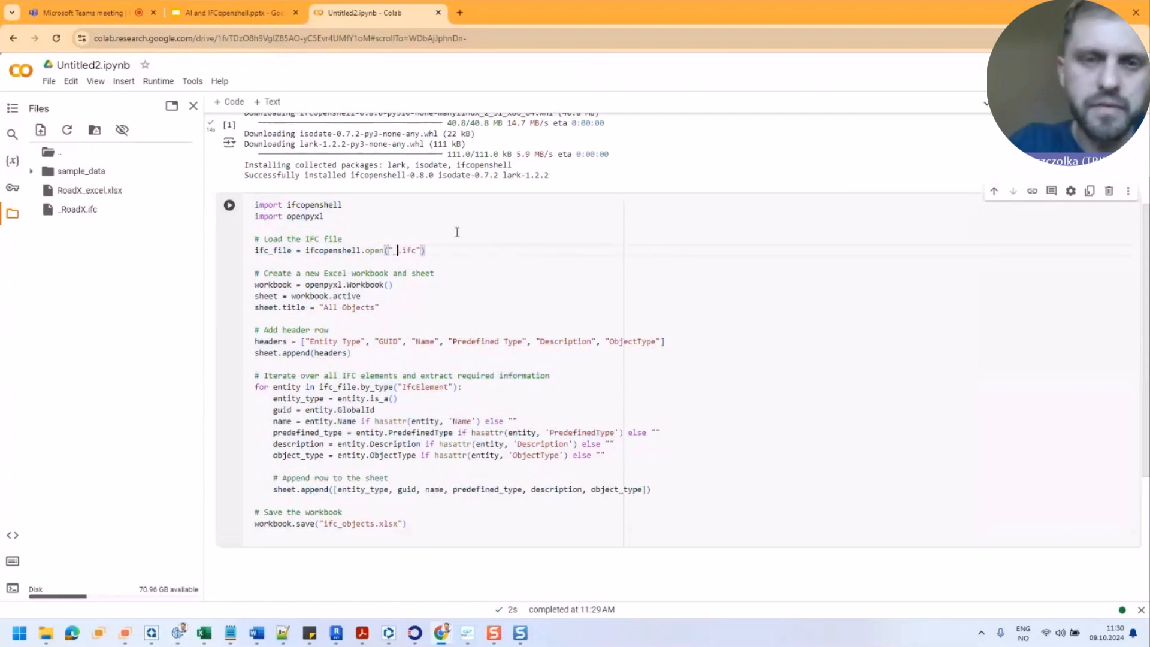
Set the script's ifcopenshell.open file name to _RoadX.ifc before running the ObjectType export
type("_RoadX")
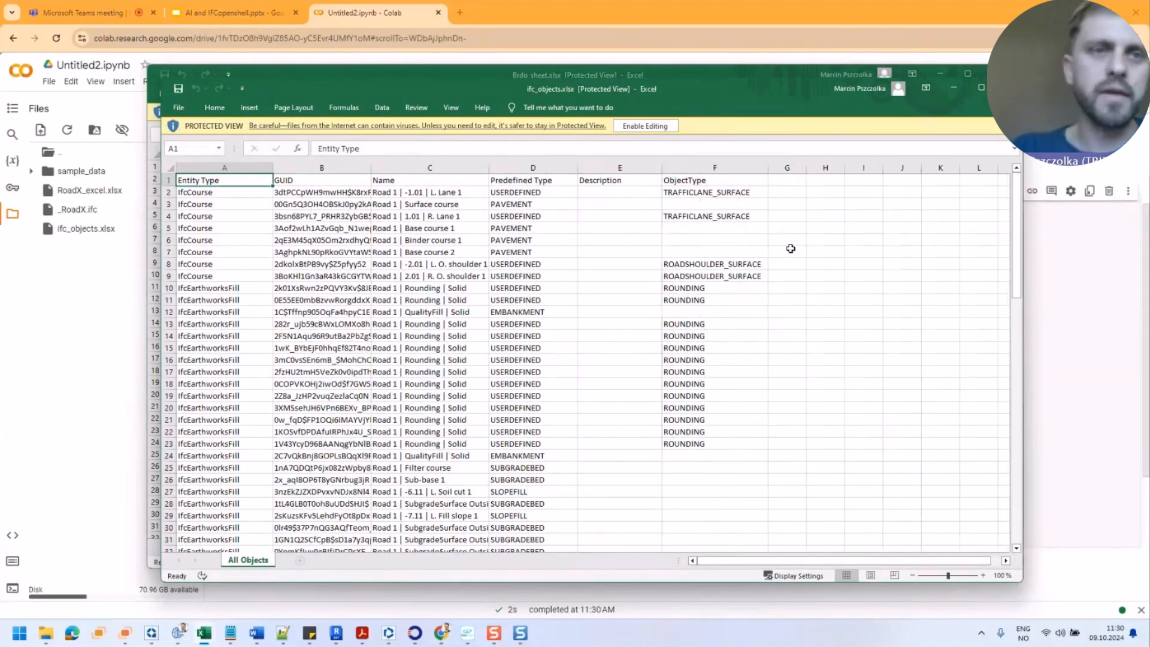
Switch from the Excel sheet to the AI and IFCopenshell presentation tab
left_click(231, 12)
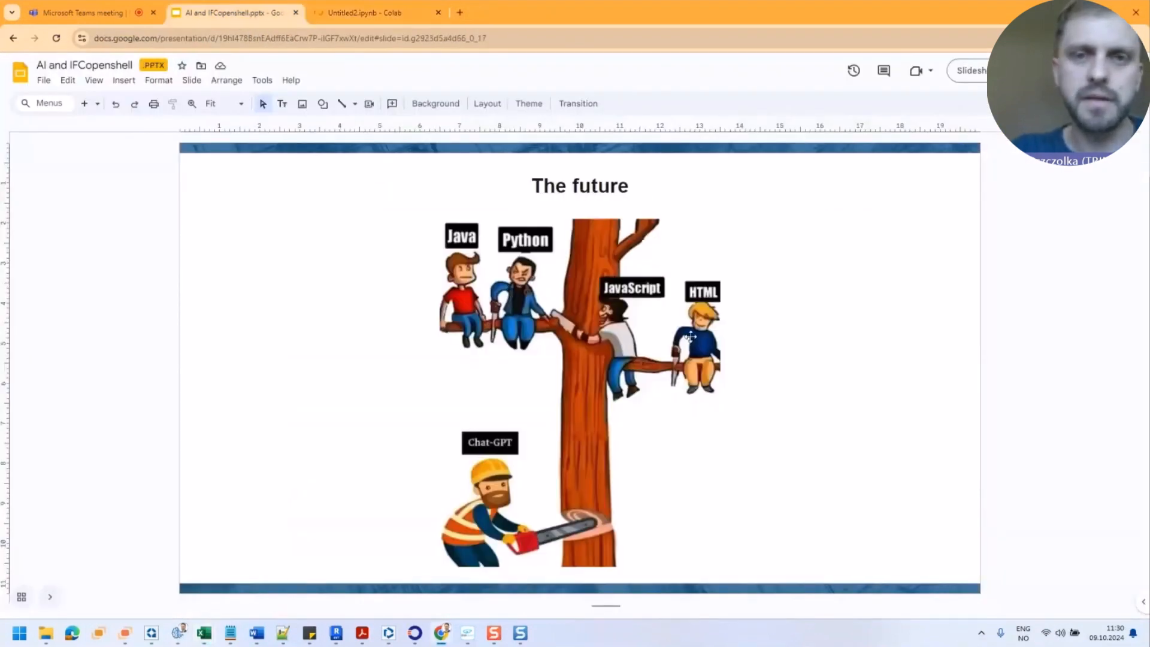
mouse_move(860, 362)
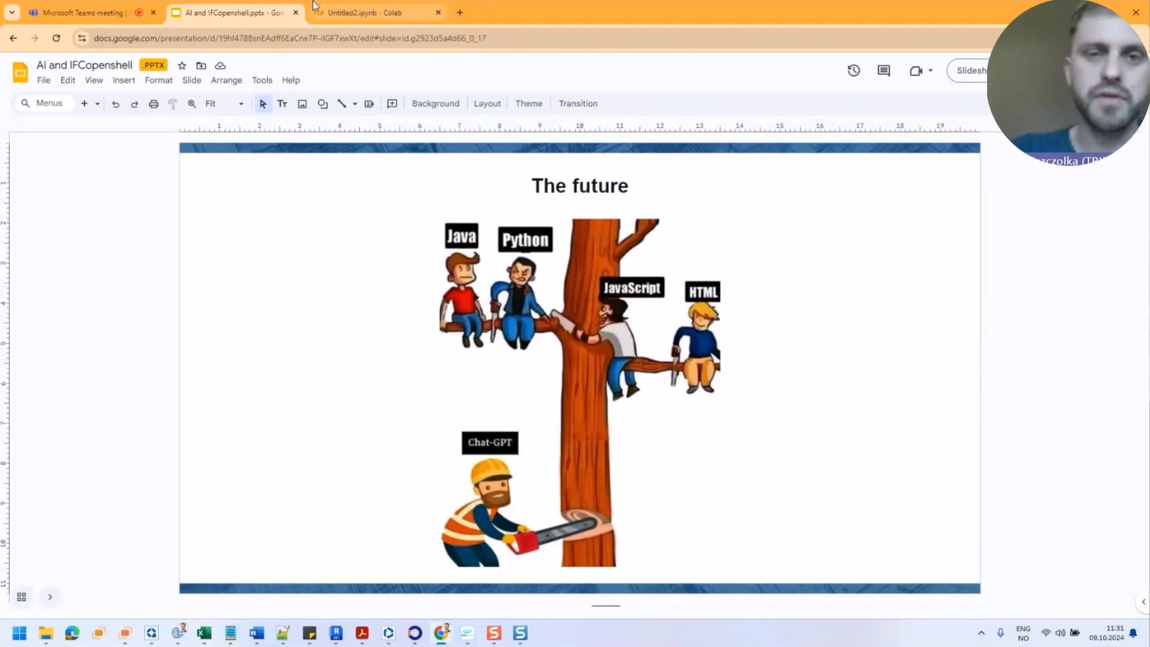
mouse_move(436, 406)
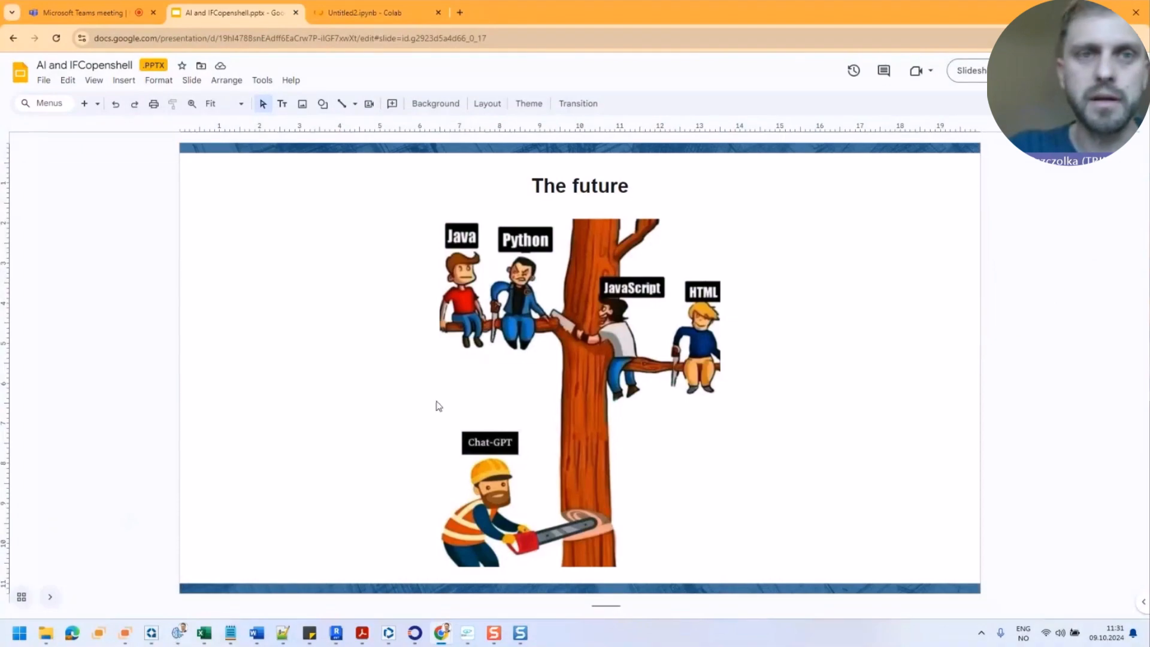
Return from 'The future' slide to the Untitled2.ipynb Colab notebook
left_click(374, 12)
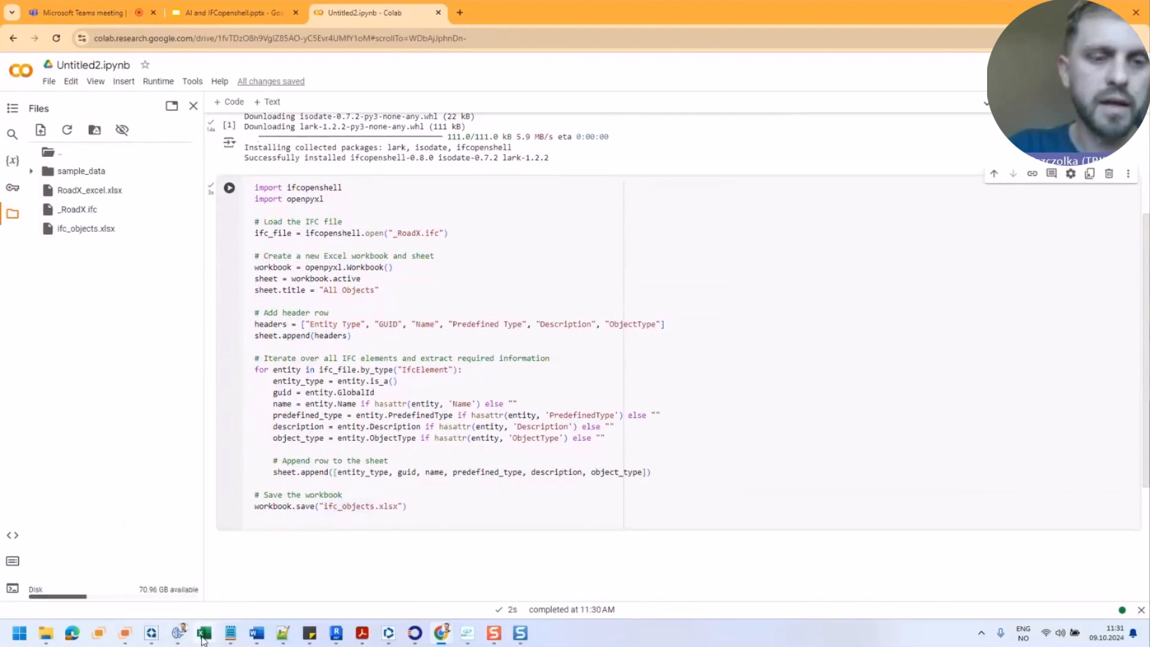
Bring up ifc_app1.py in Notepad from the taskbar to review its PyQt code
left_click(204, 633)
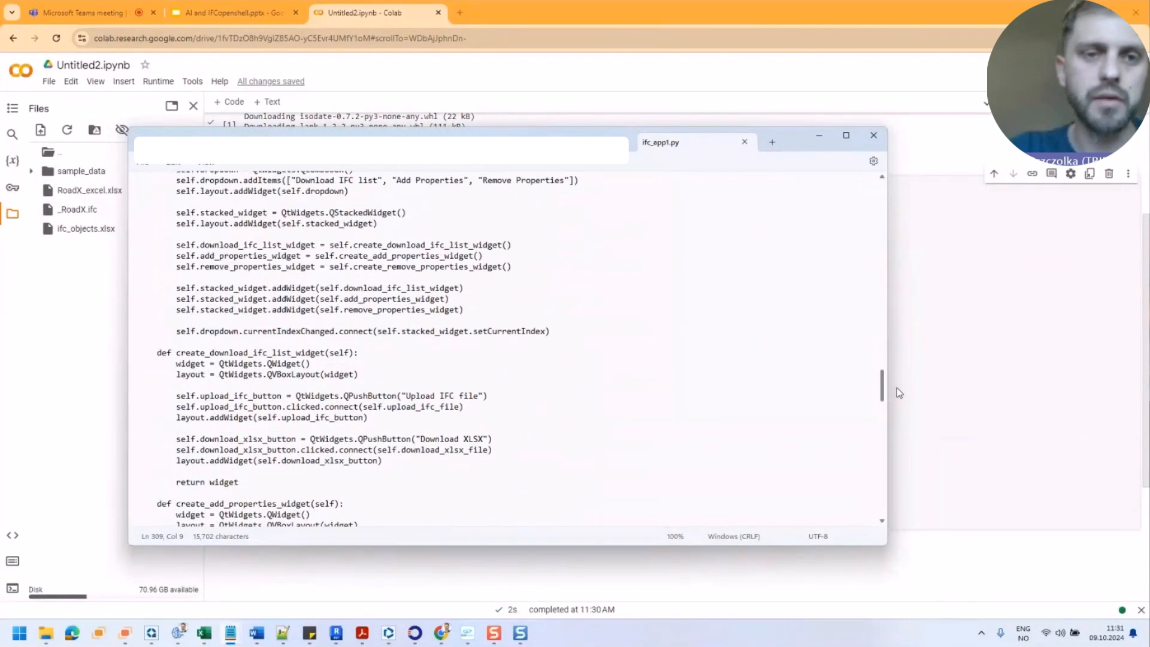